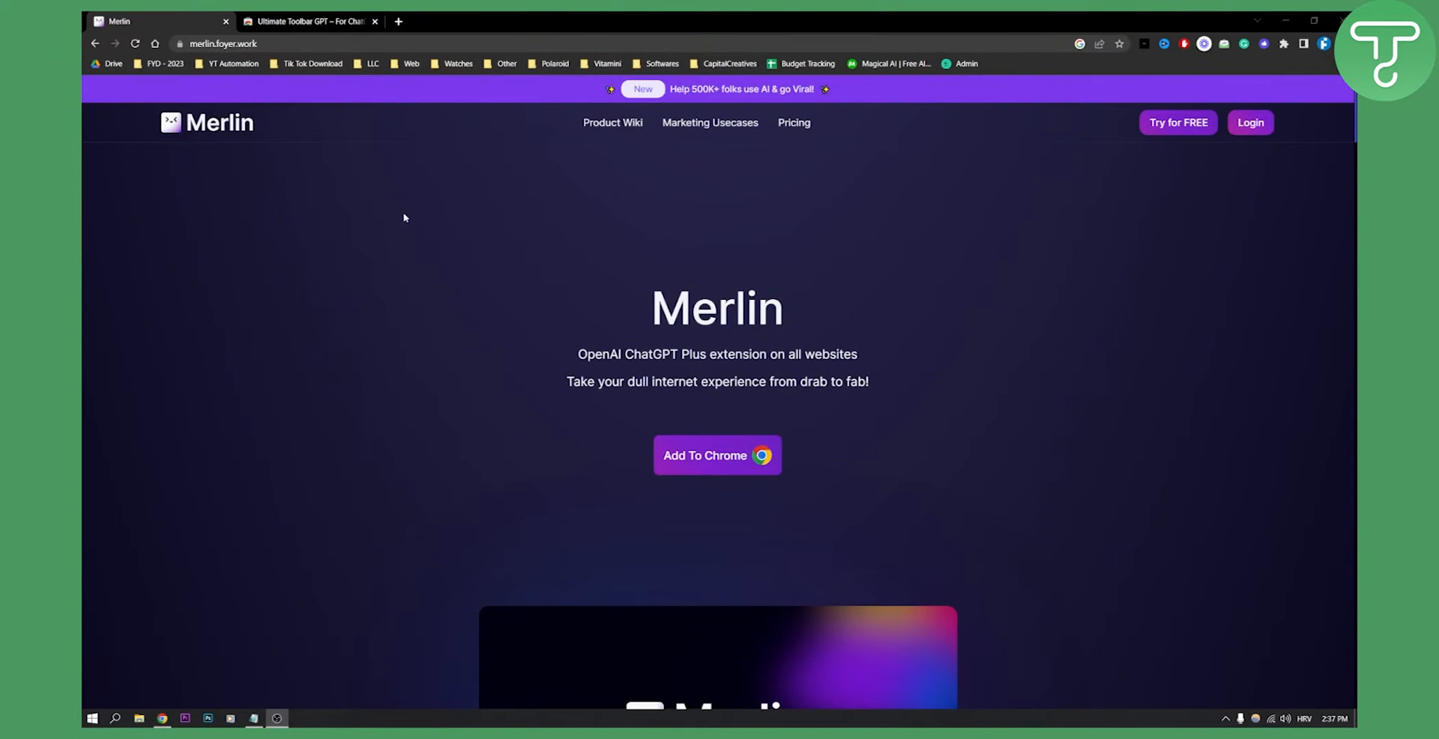
mouse_move(683, 233)
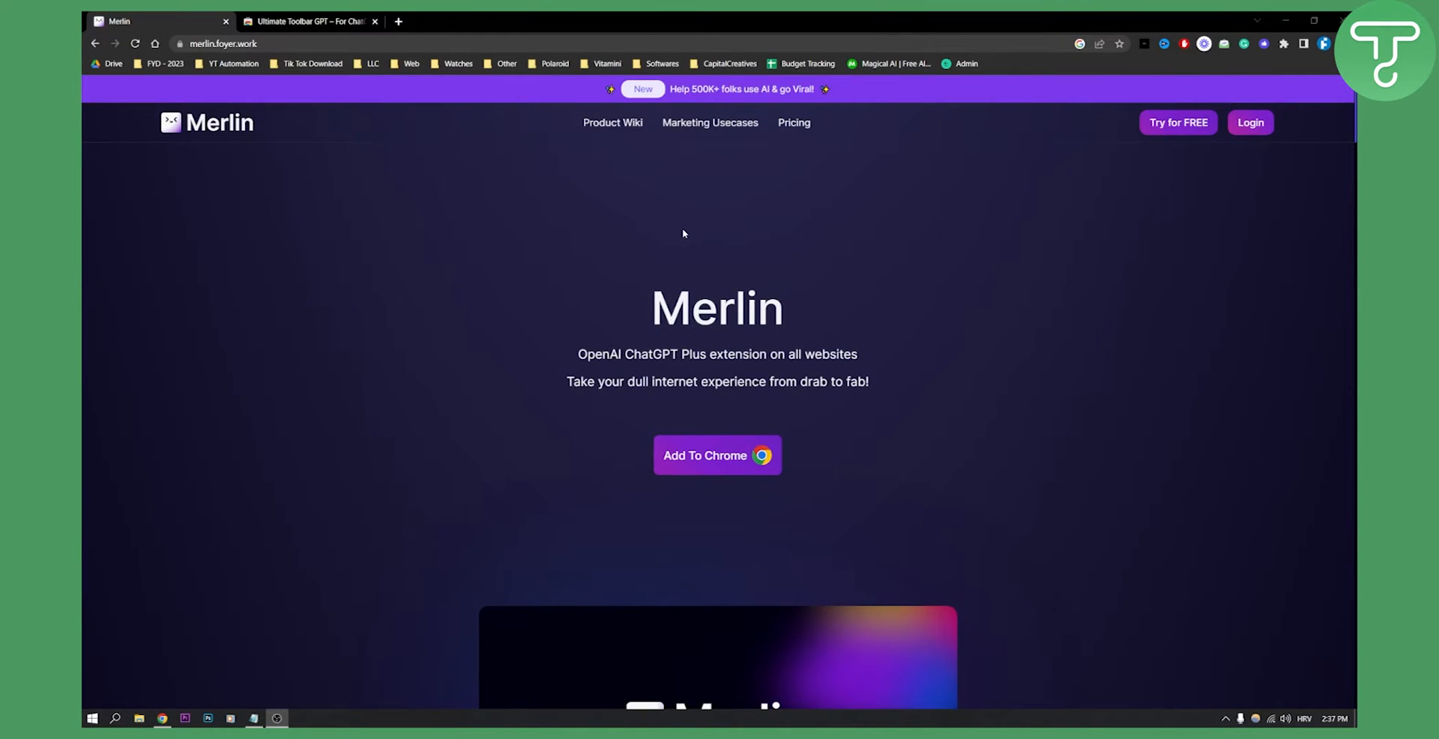
Step: Scroll past the Excel formulas and email replies sections, typing 'write a go', to 'Convert lengthy documents'
scroll("down", 3)
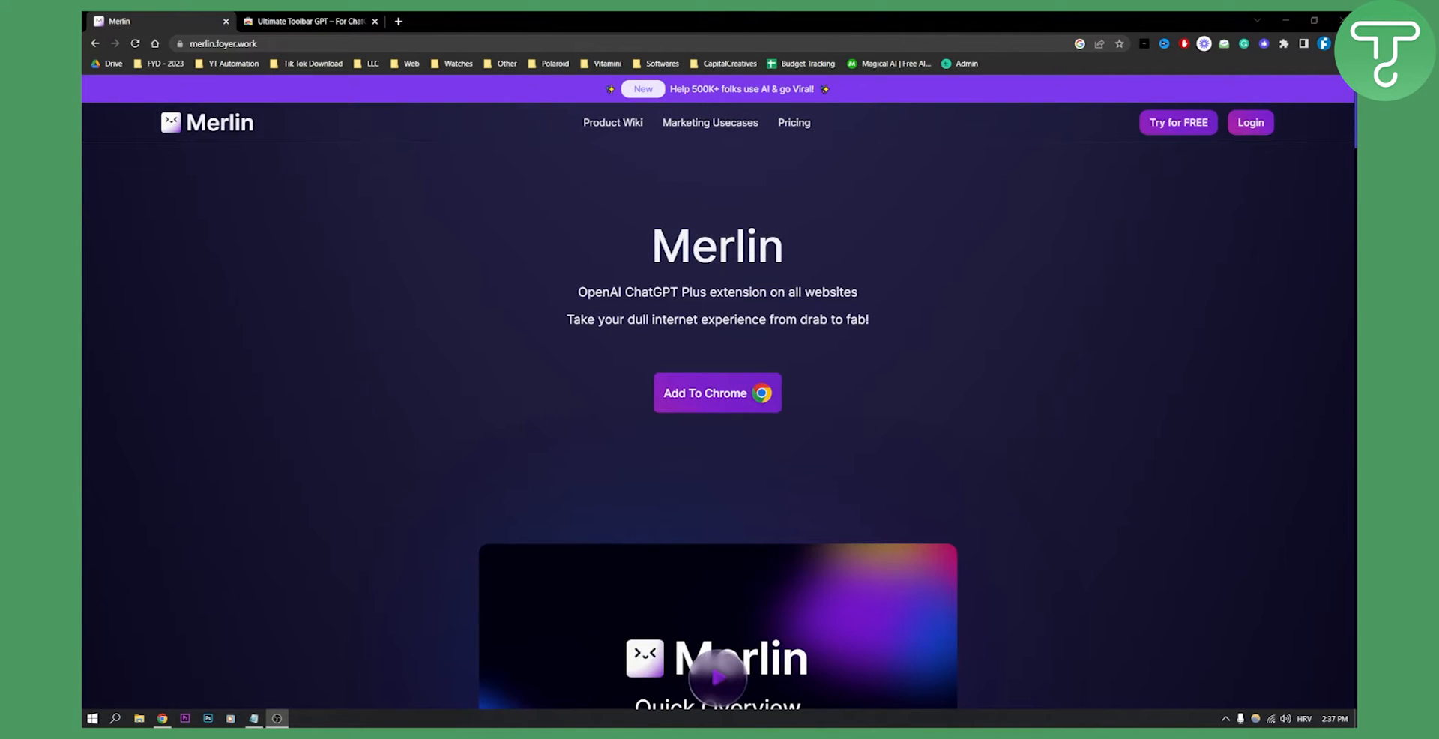
mouse_move(498, 335)
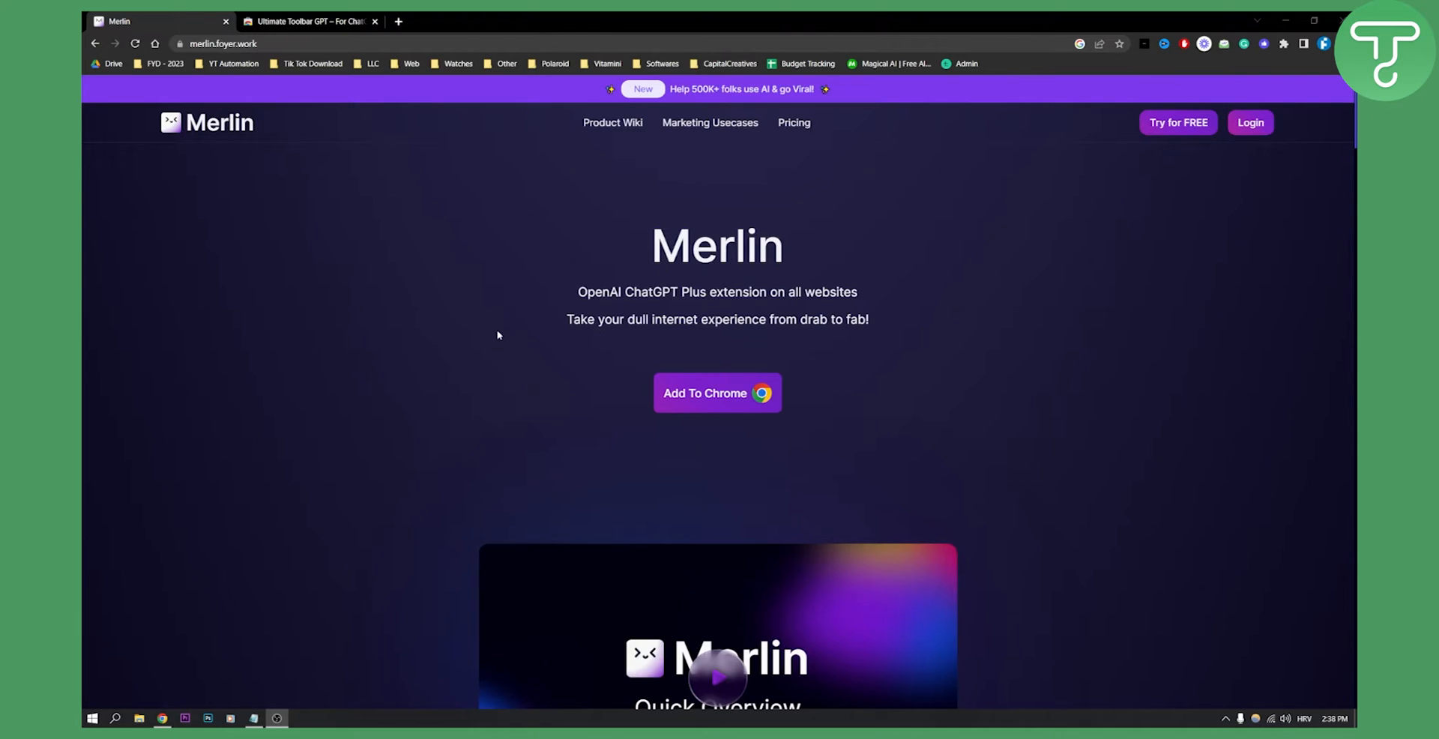
scroll("down", 3)
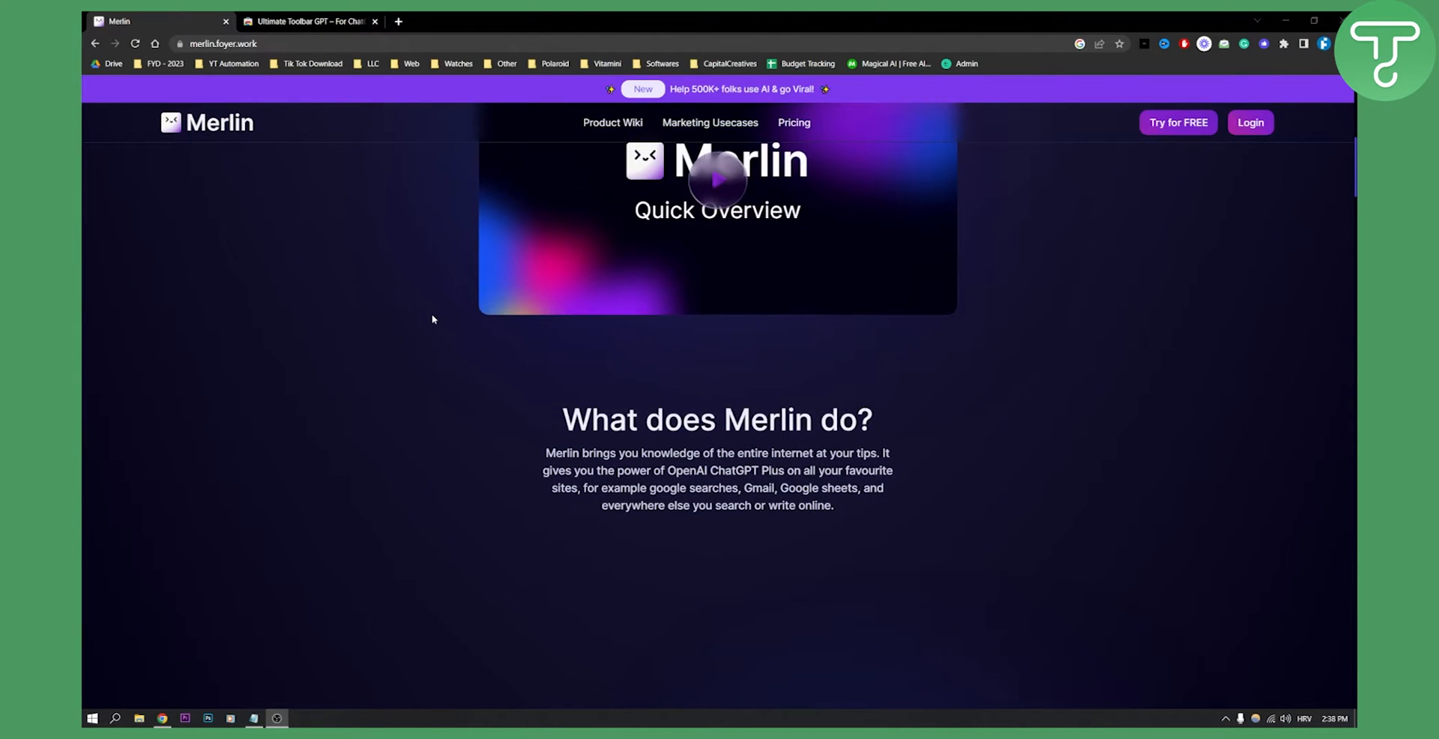
mouse_move(438, 338)
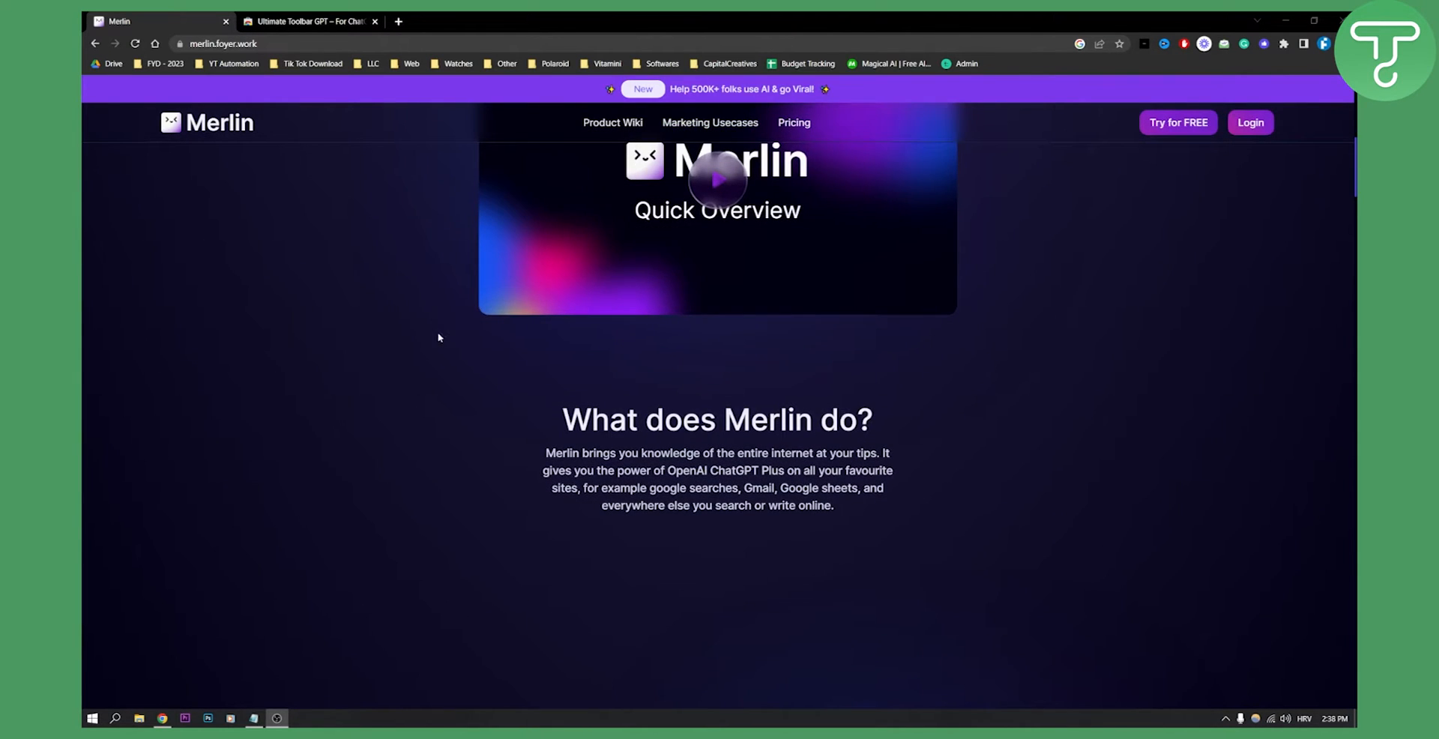
scroll("down", 3)
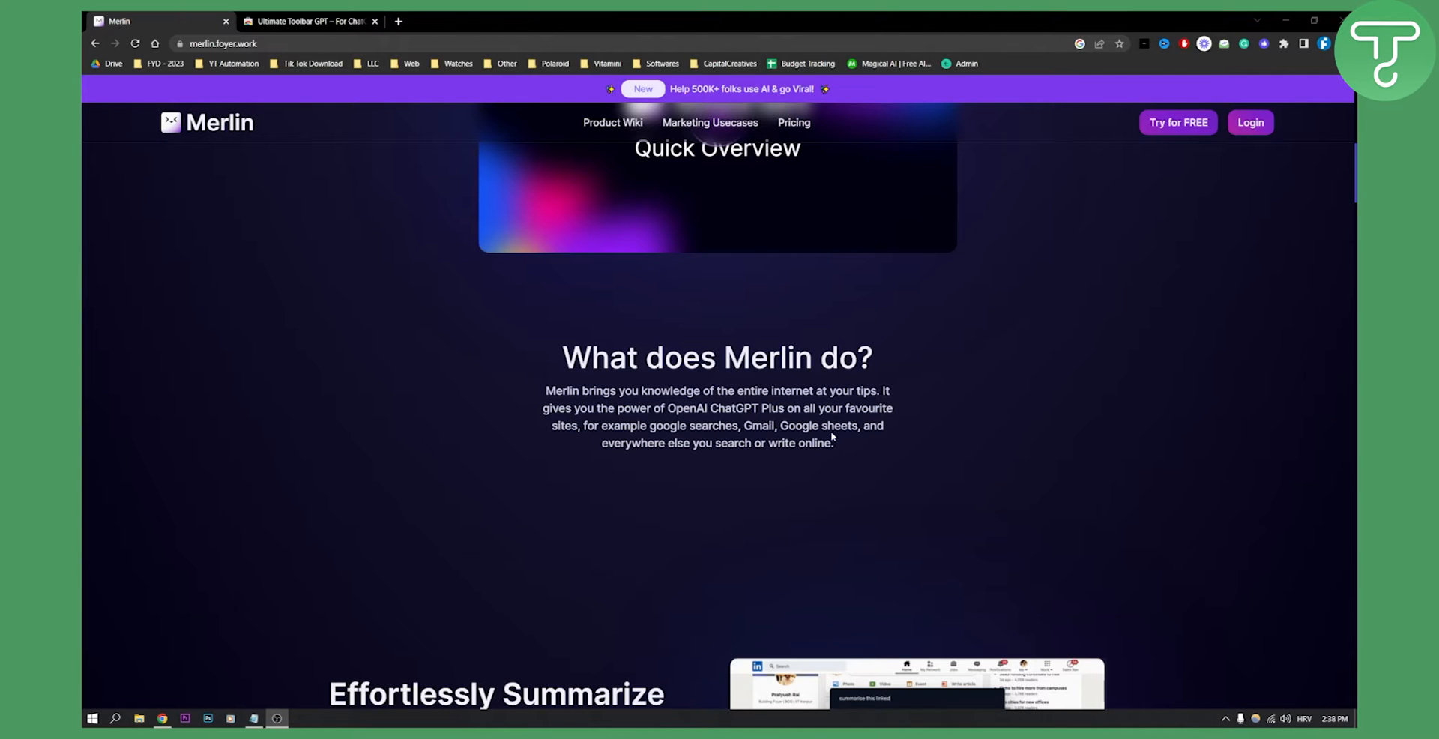
mouse_move(832, 437)
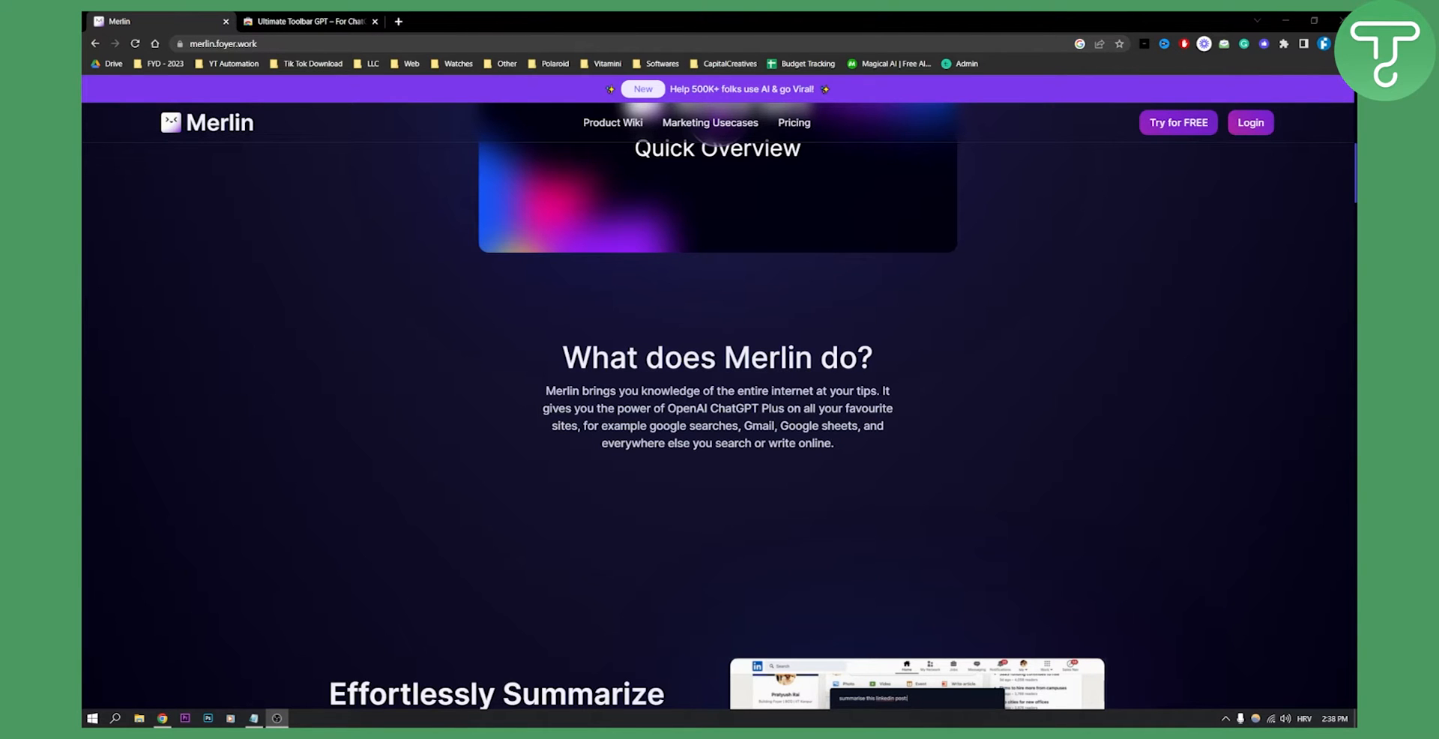
scroll("down", 3)
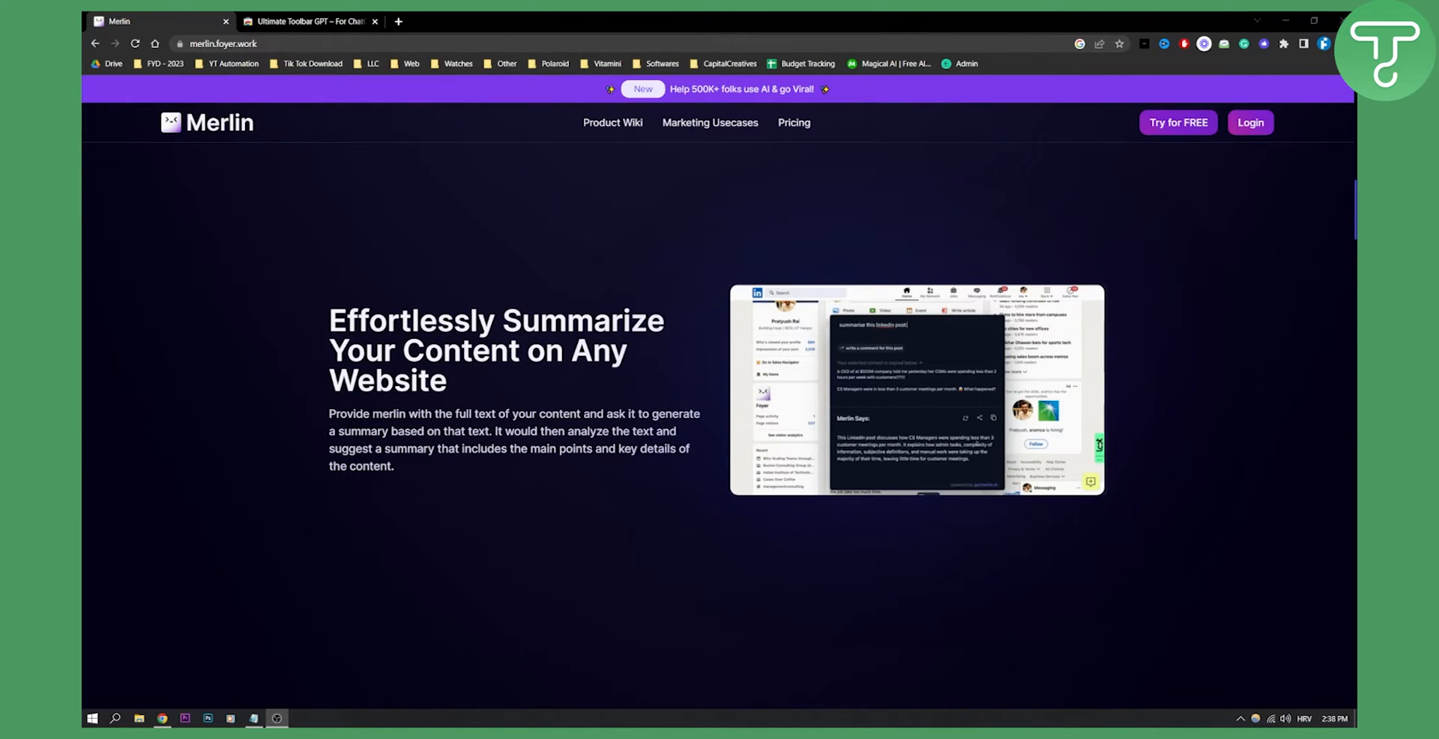
mouse_move(962, 322)
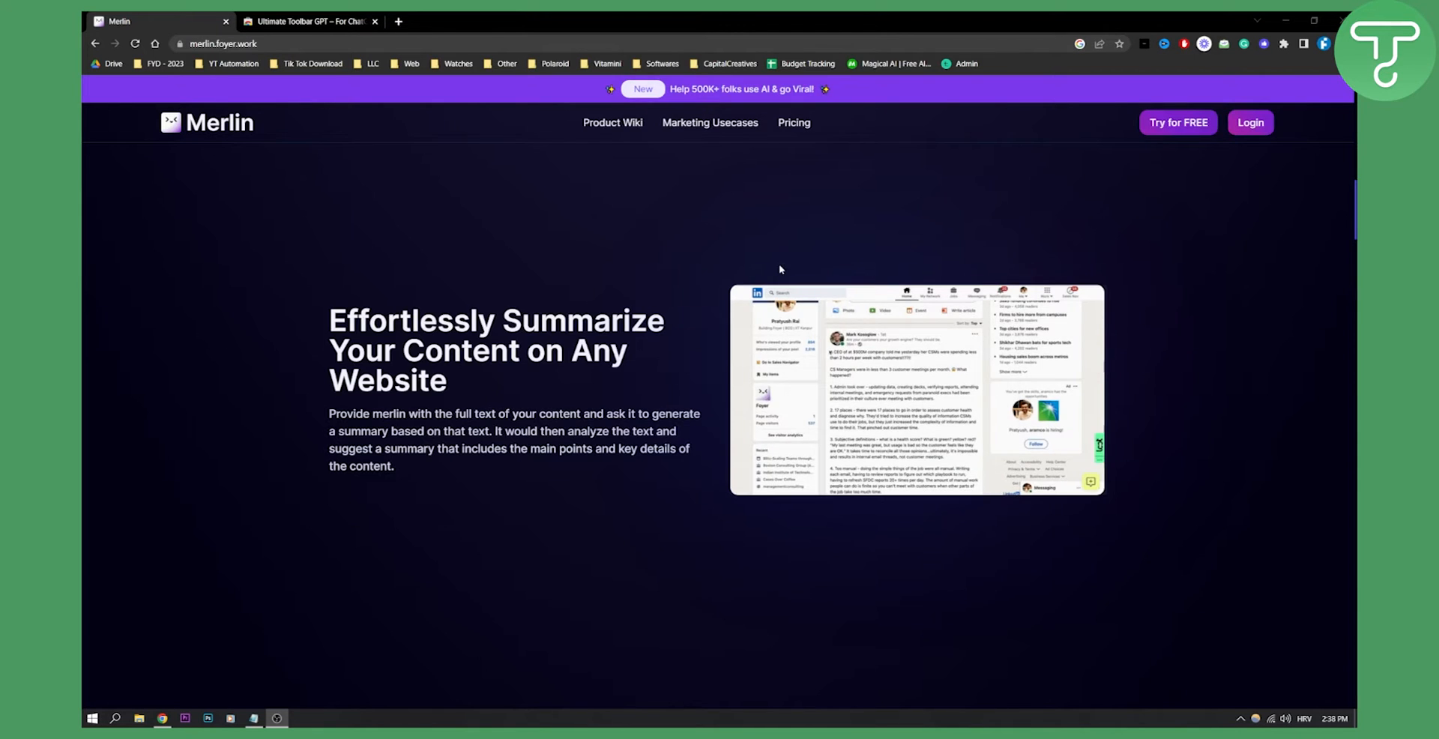
scroll("up", 3)
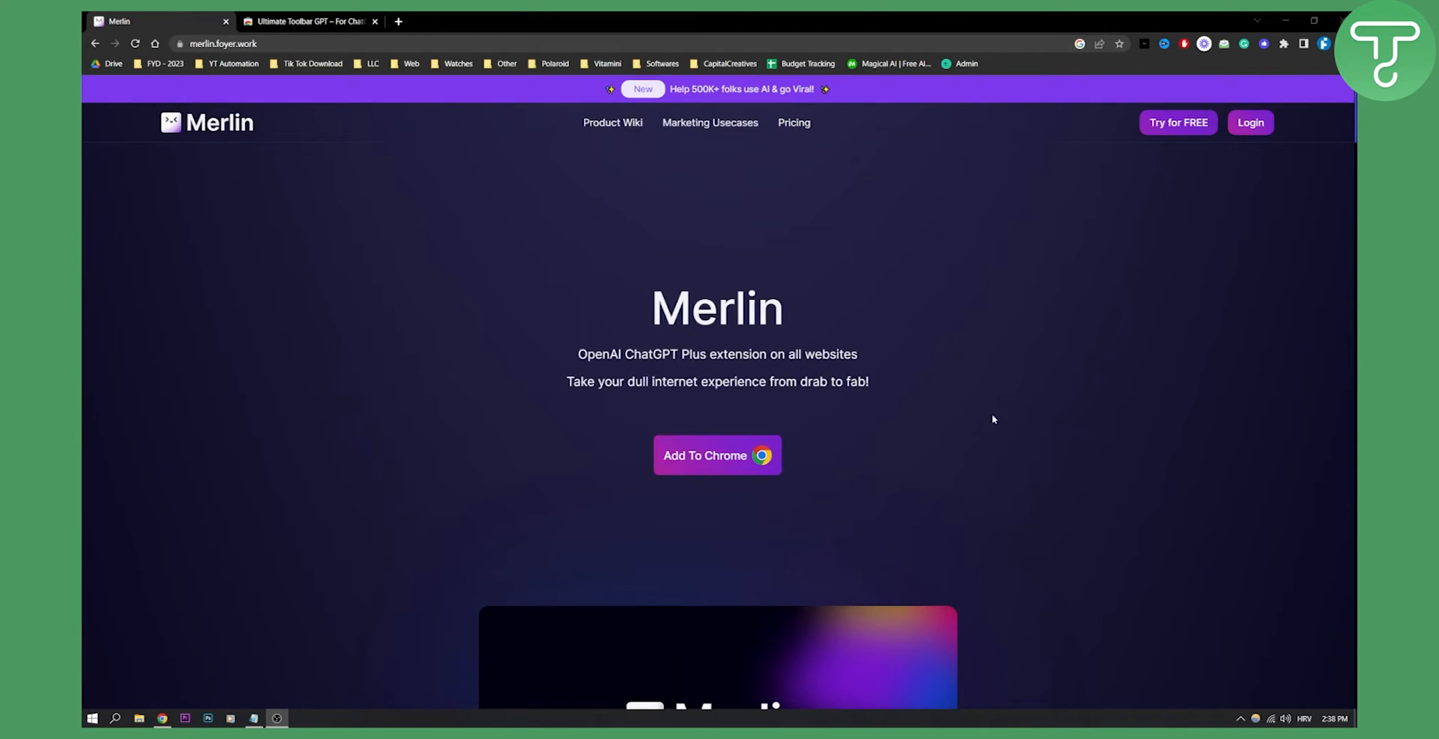
scroll("down", 3)
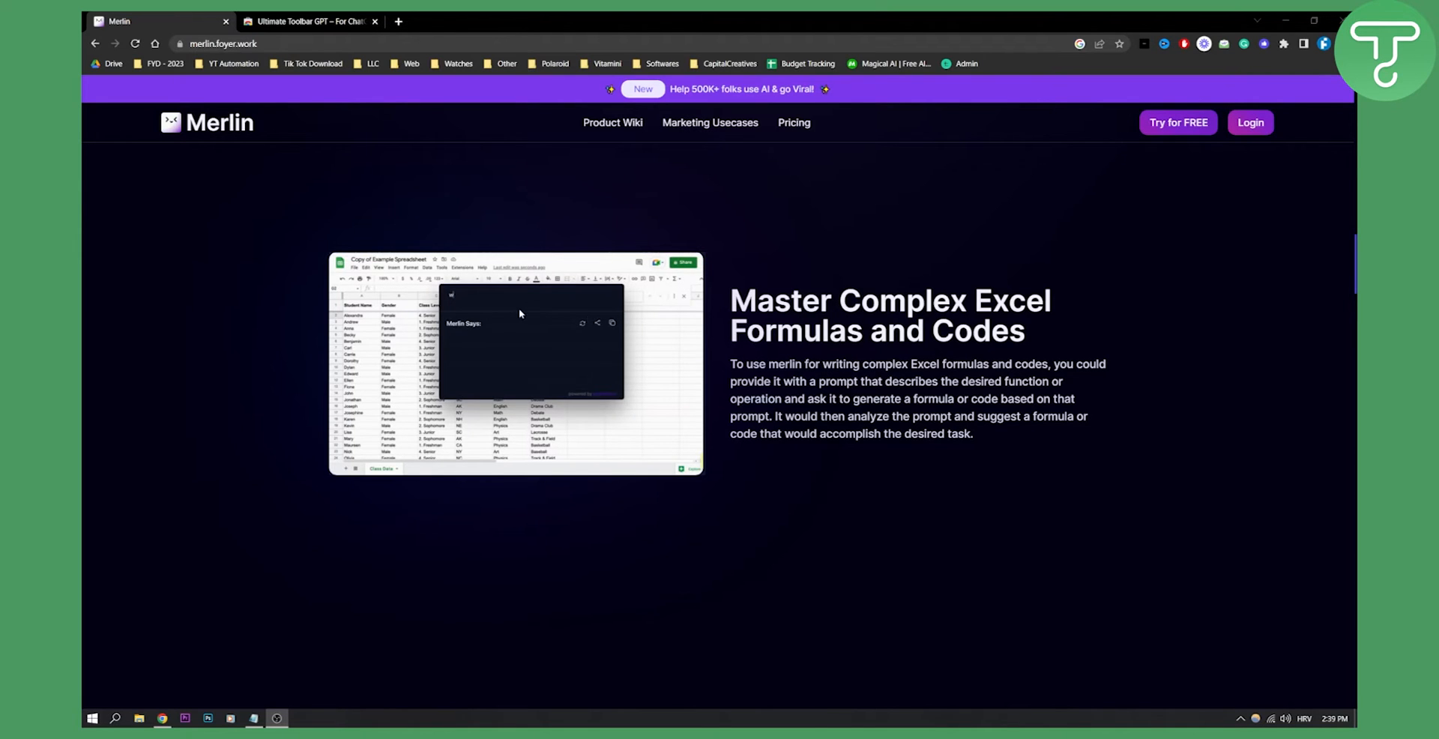
type("write a go")
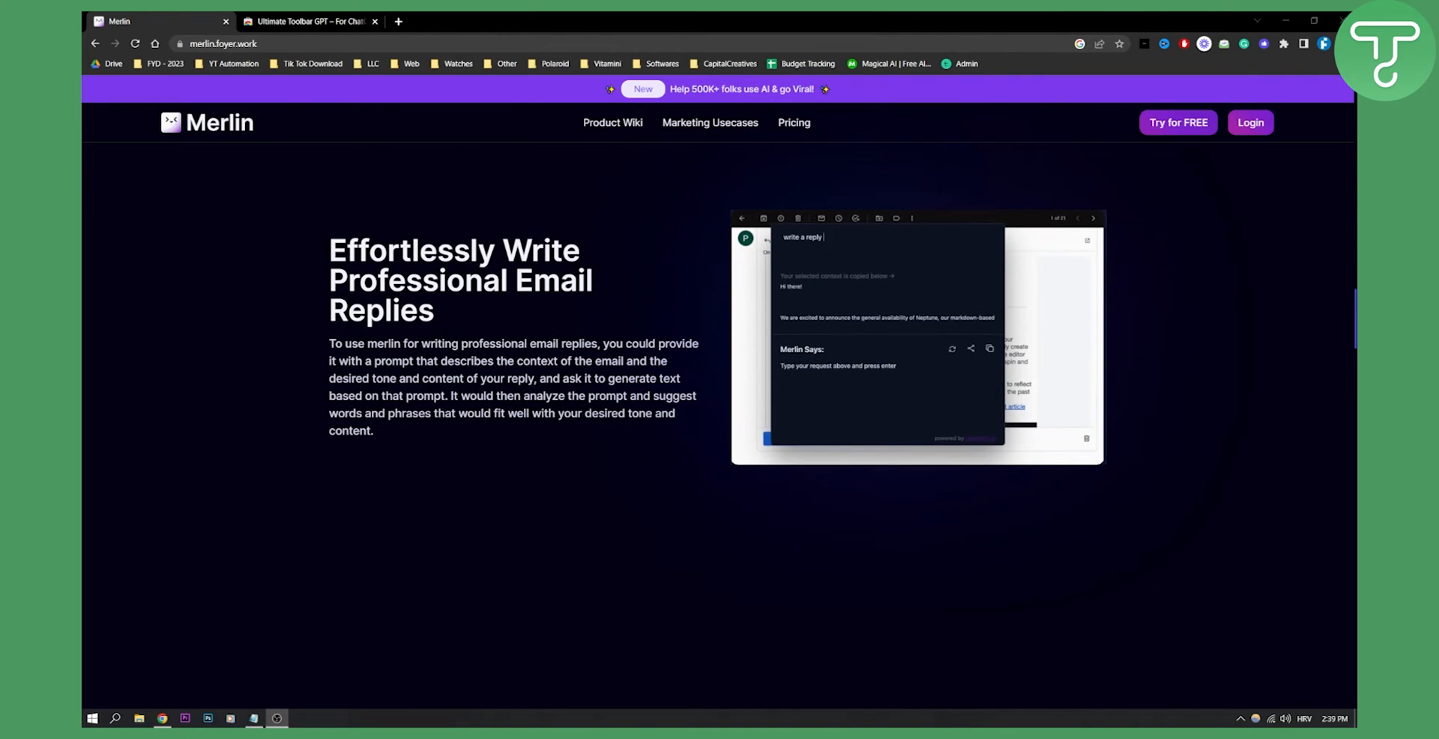
scroll("down", 3)
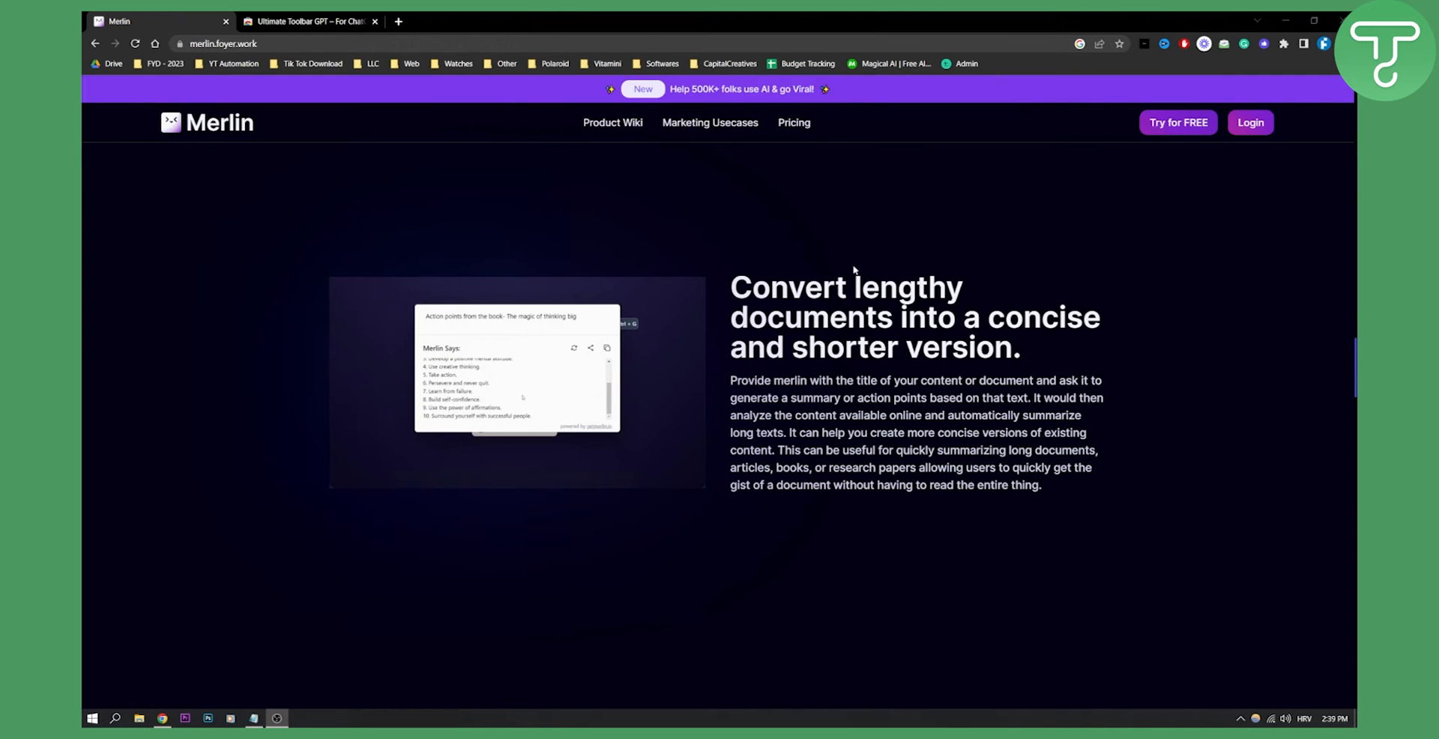
Step: Scroll past marketing ideas, coding help and kids' questions to the Add To Chrome/Firefox buttons and FAQs
scroll("down", 3)
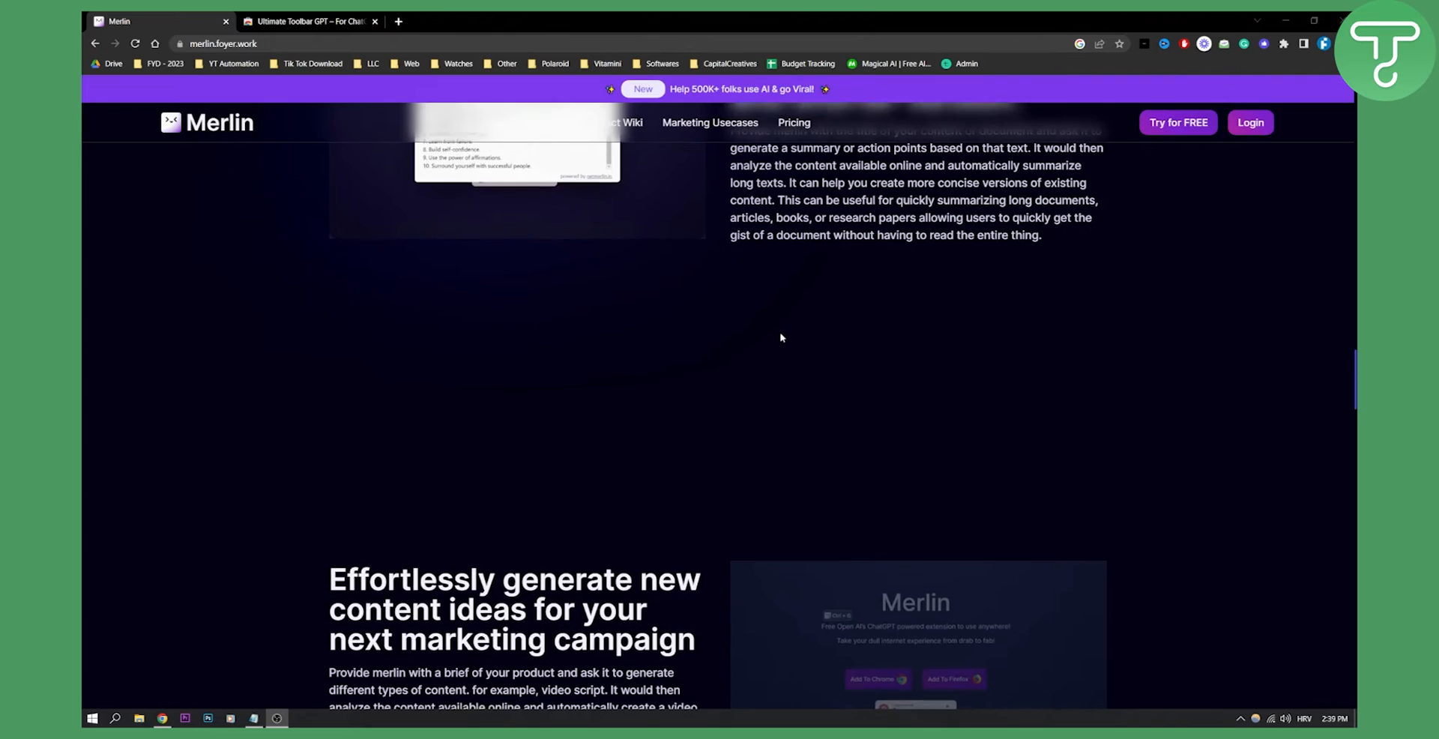
scroll("down", 3)
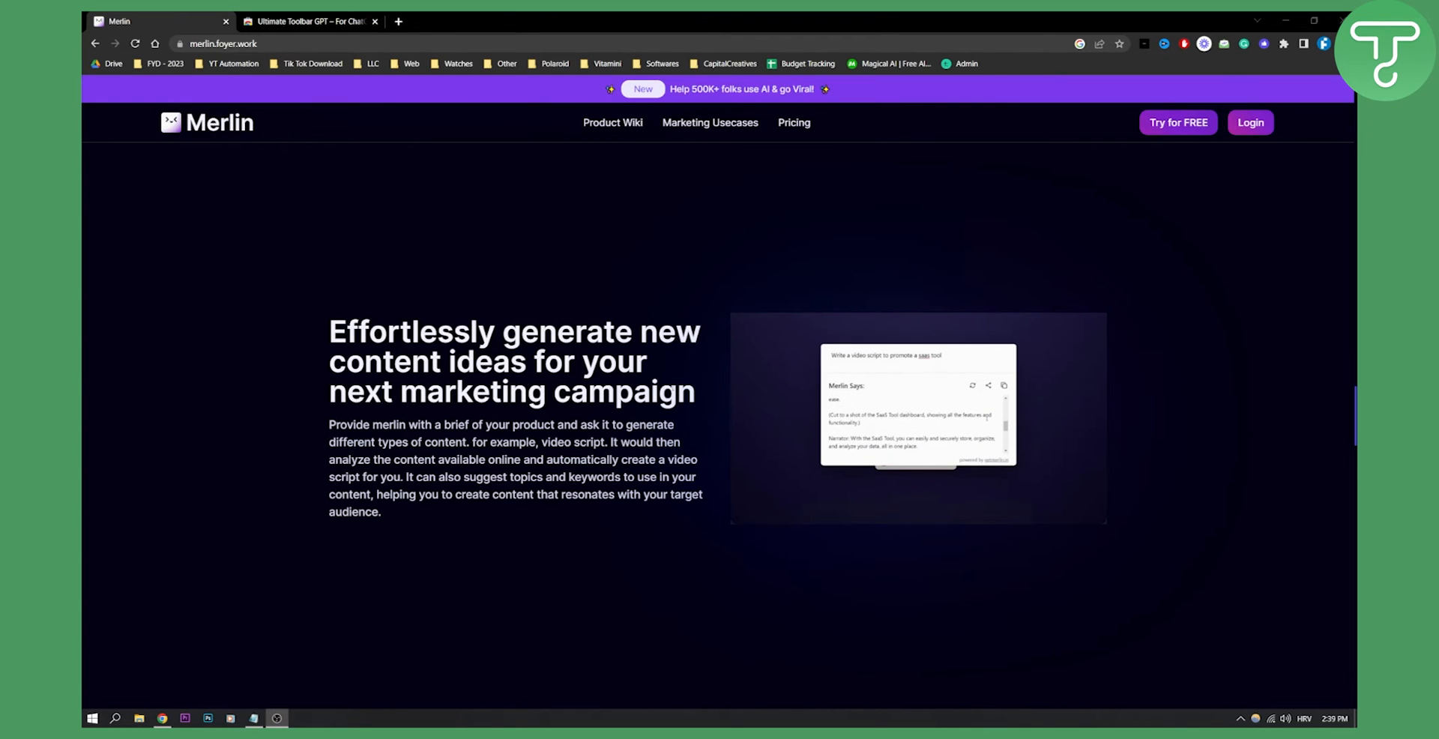
scroll("down", 3)
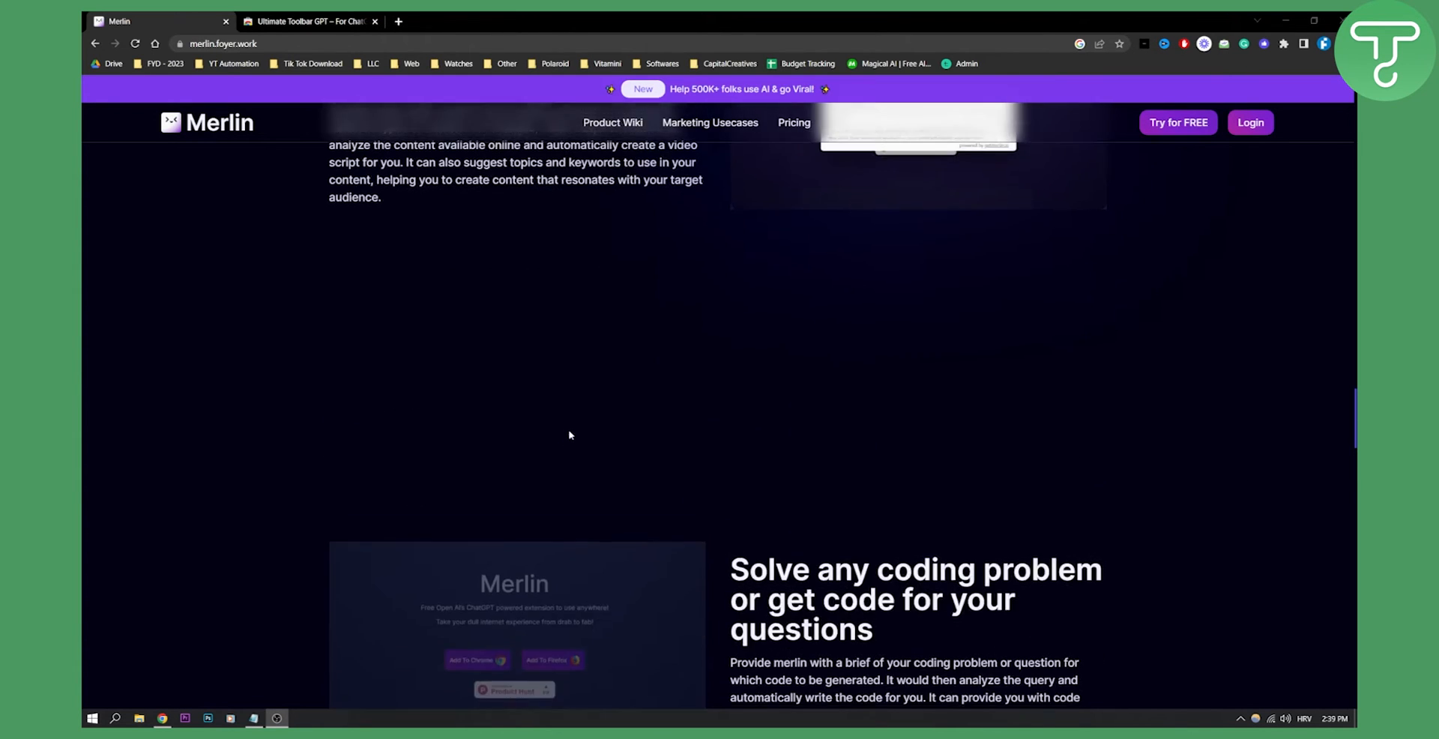
scroll("down", 3)
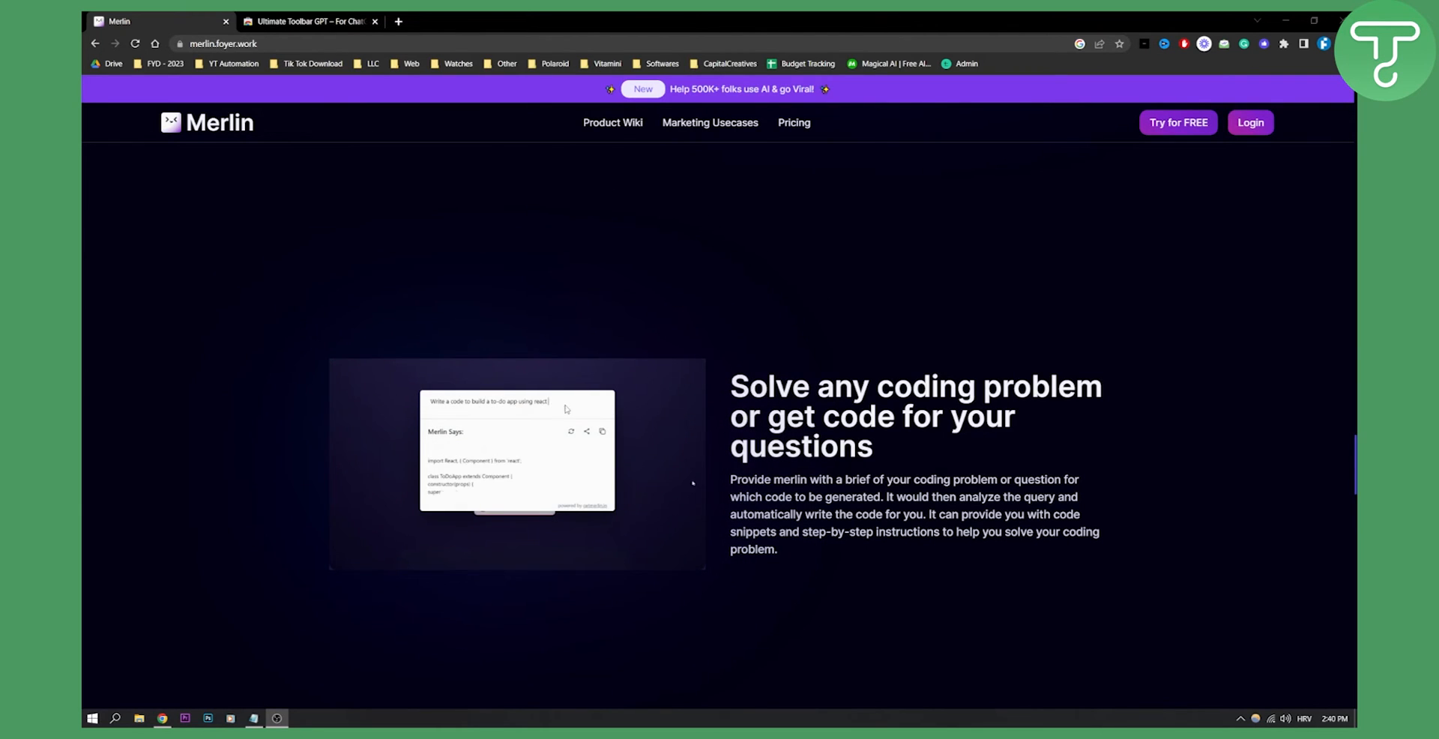
mouse_move(878, 452)
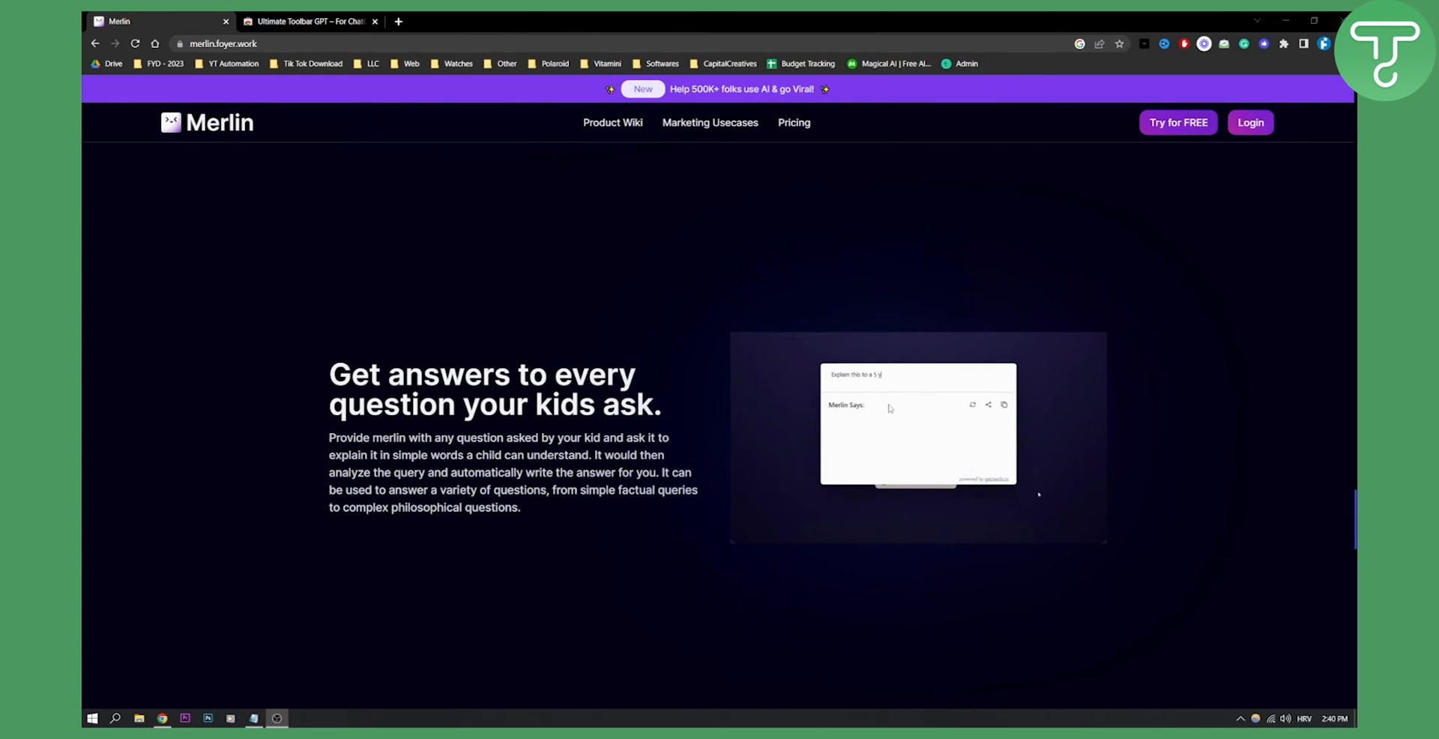
scroll("down", 3)
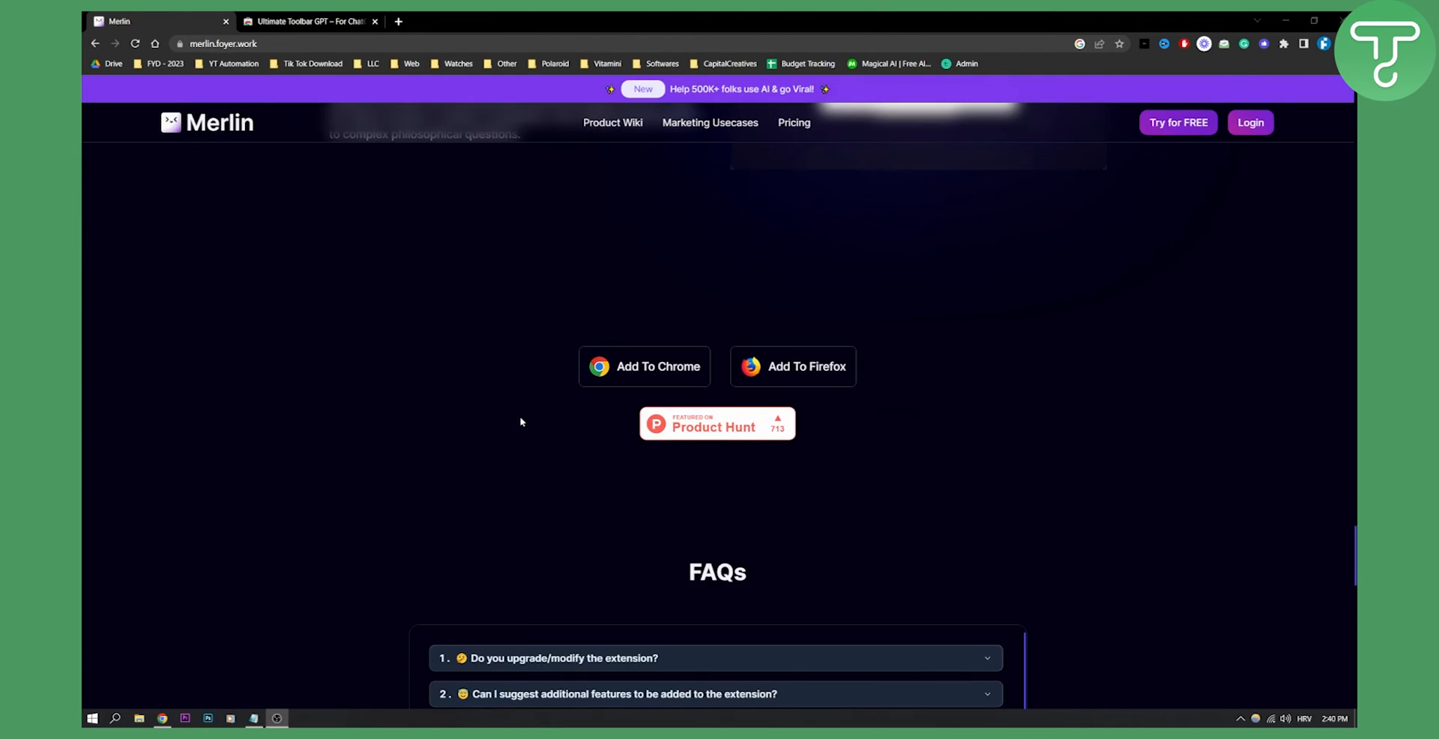
mouse_move(809, 365)
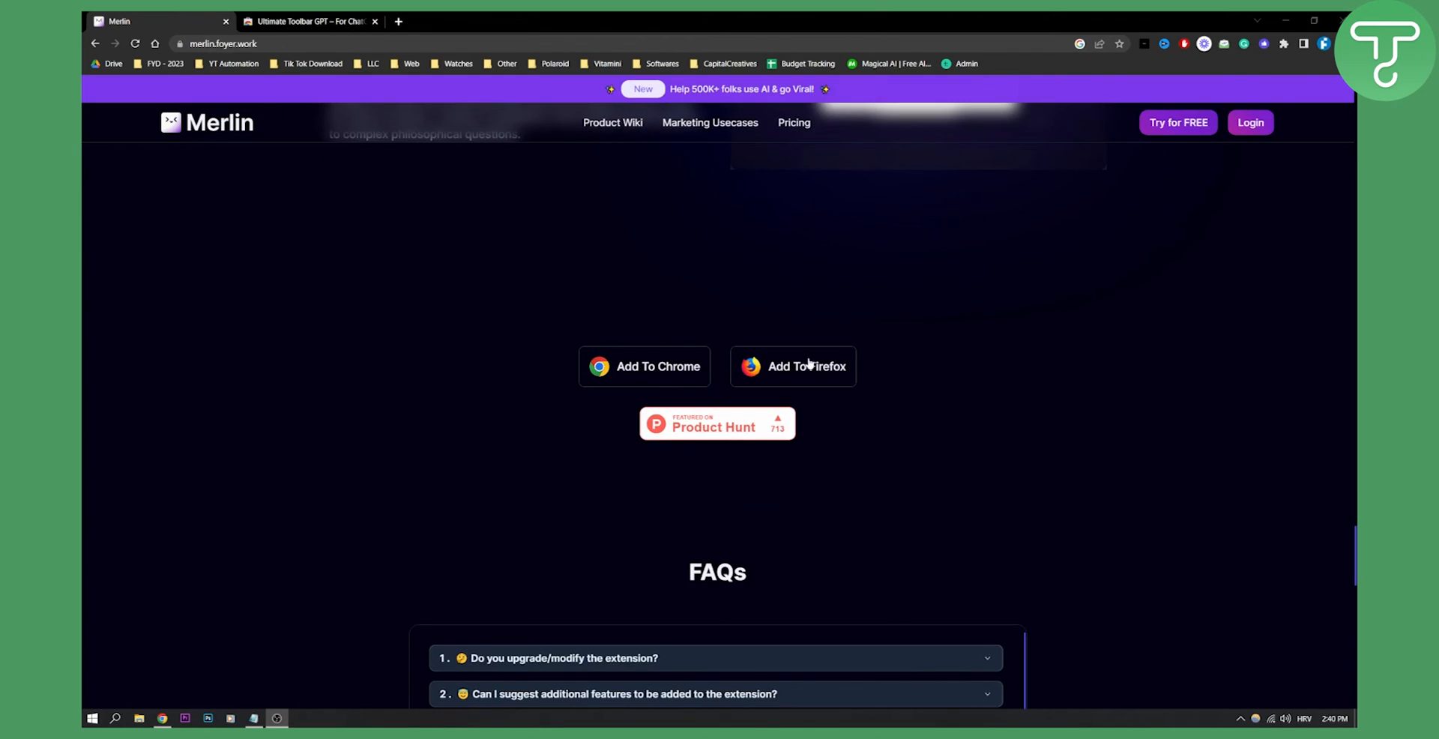
Step: Browse the FAQs and web reviews, scroll back to the top, and select 'ChatGPT' in the tagline
scroll("down", 3)
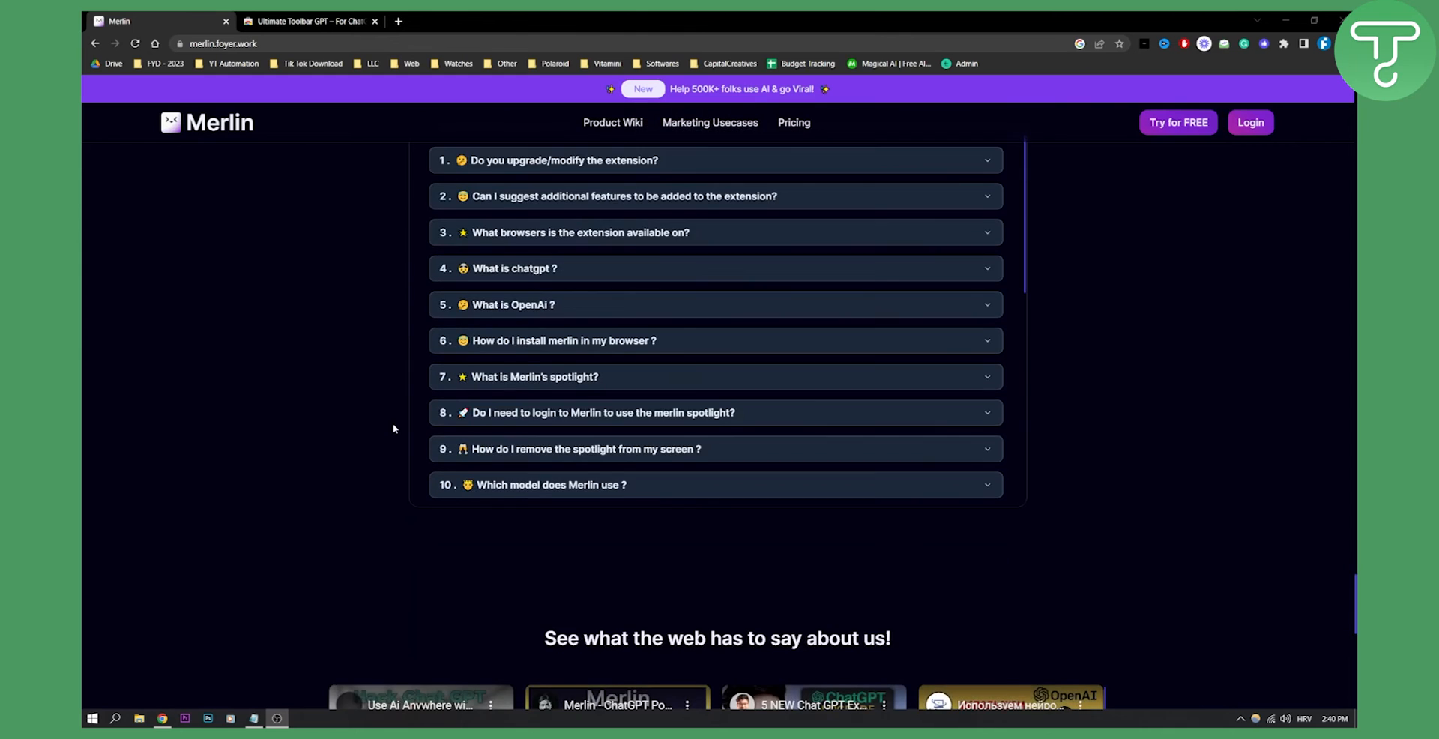
scroll("down", 3)
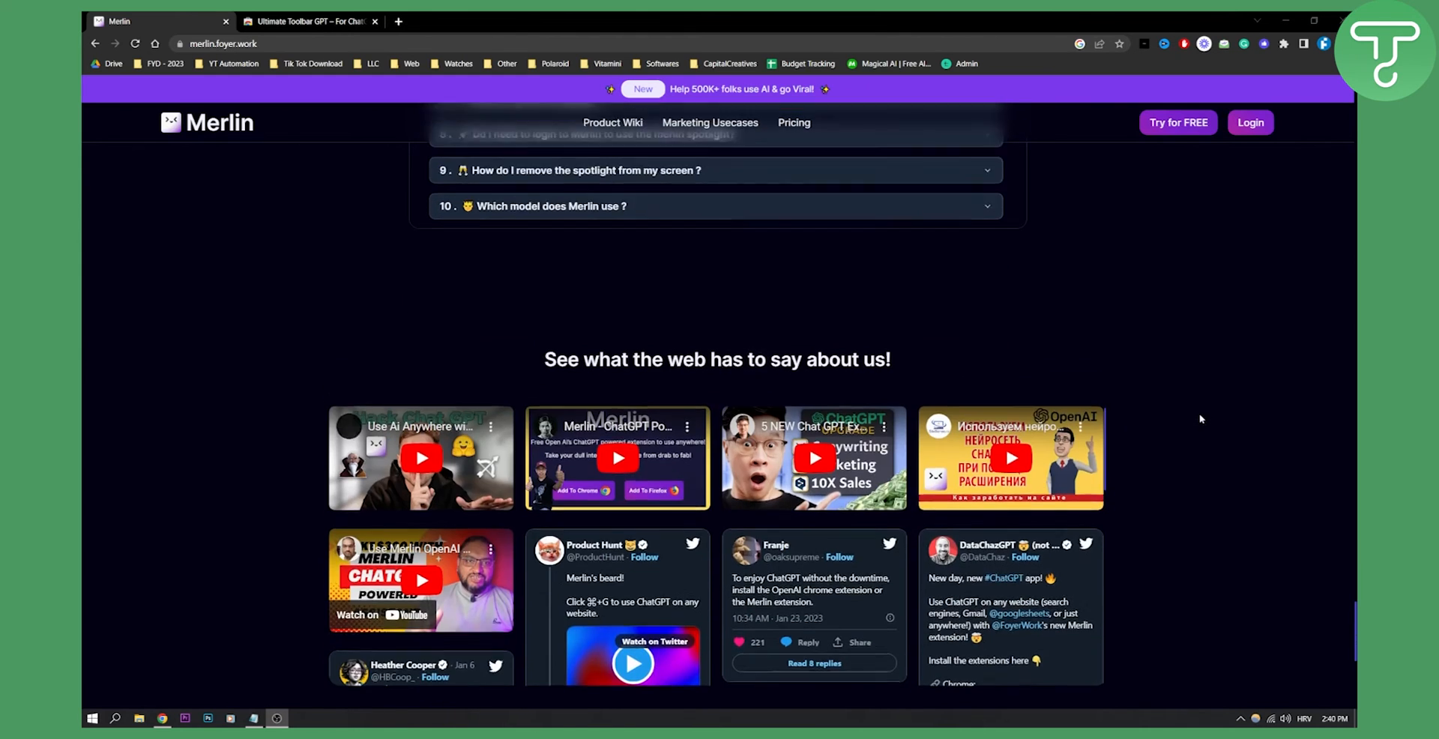
scroll("up", 3)
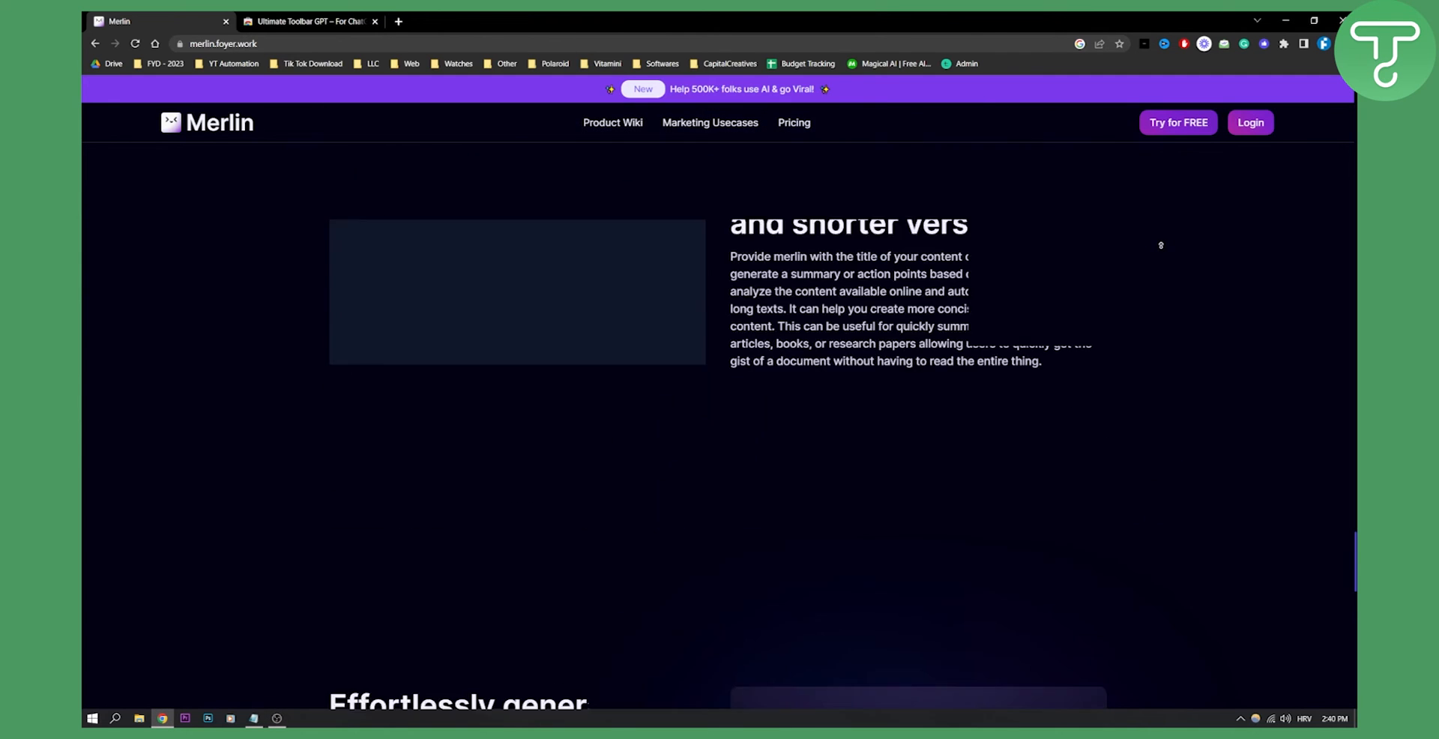
scroll("up", 3)
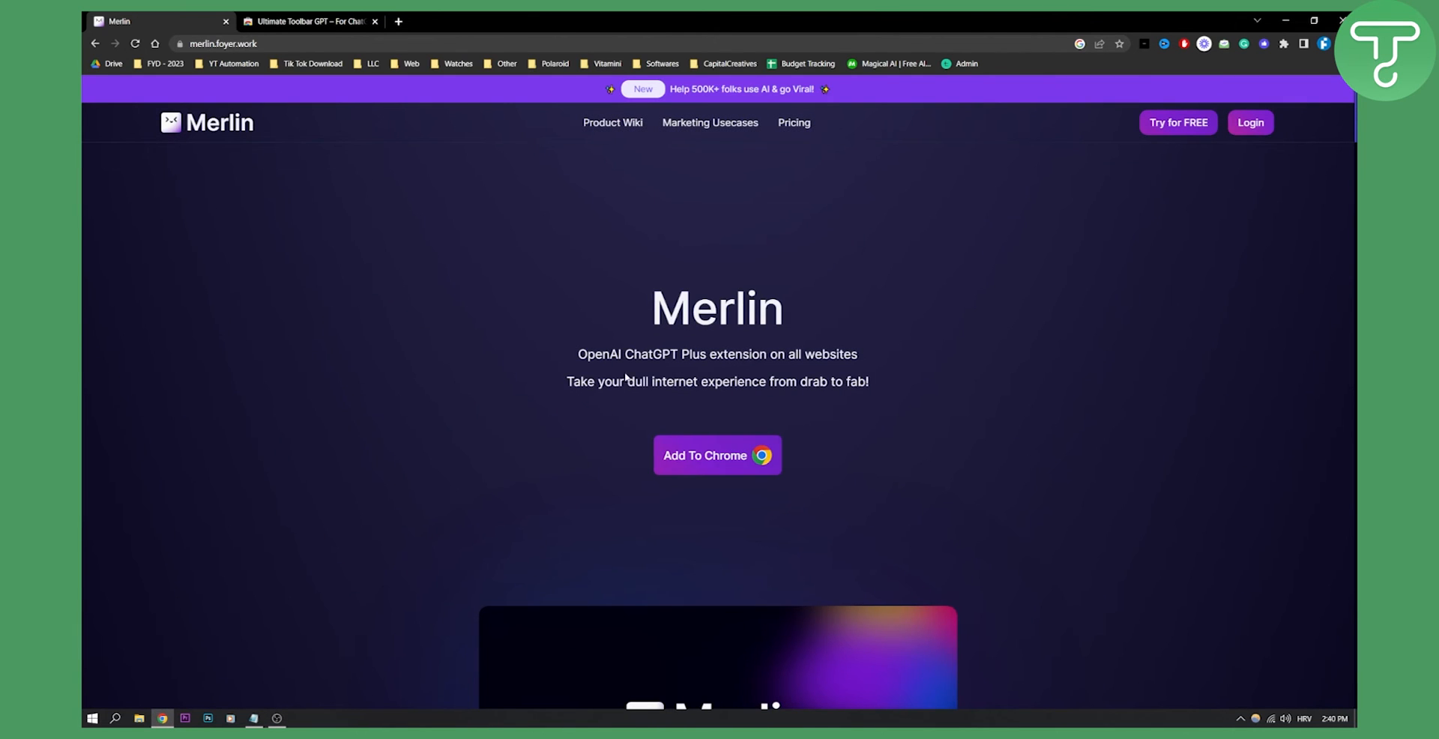
double_click(650, 355)
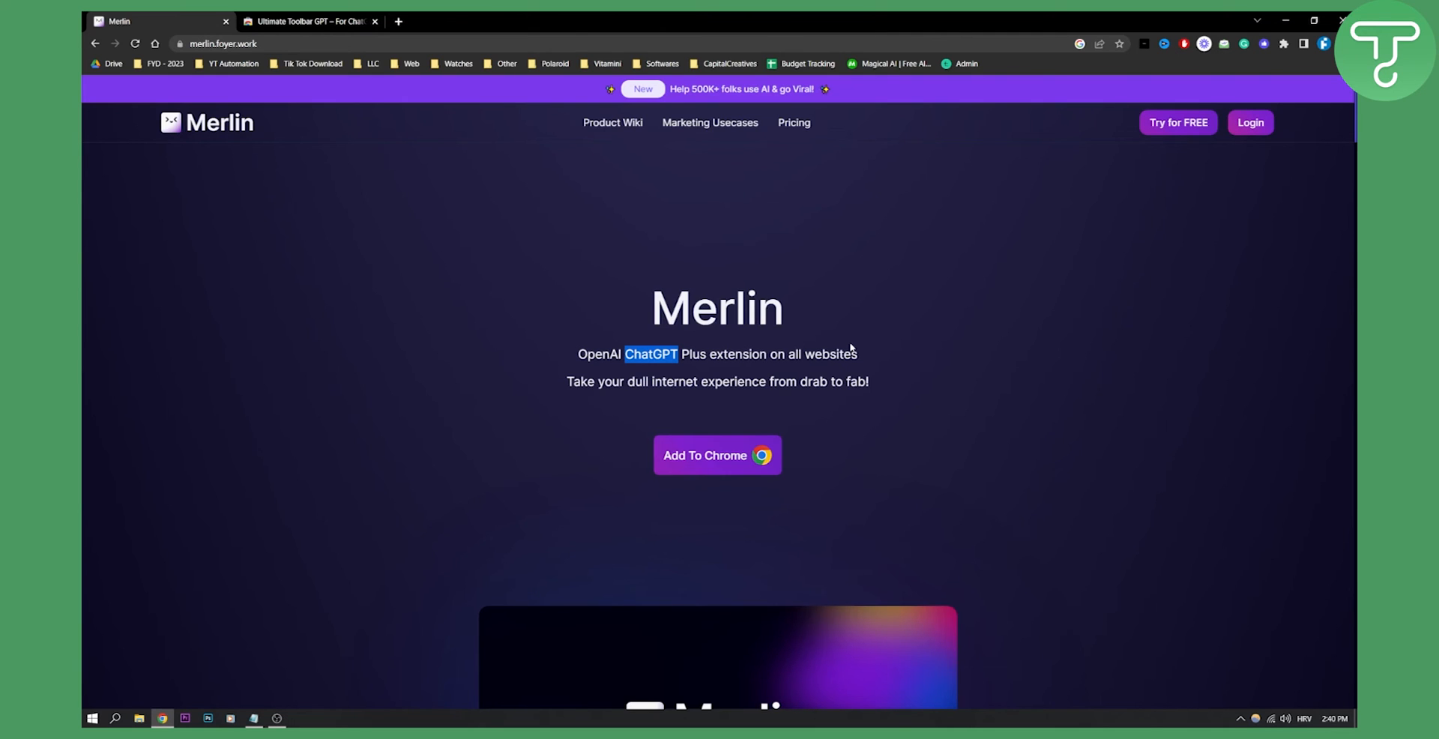
mouse_move(794, 122)
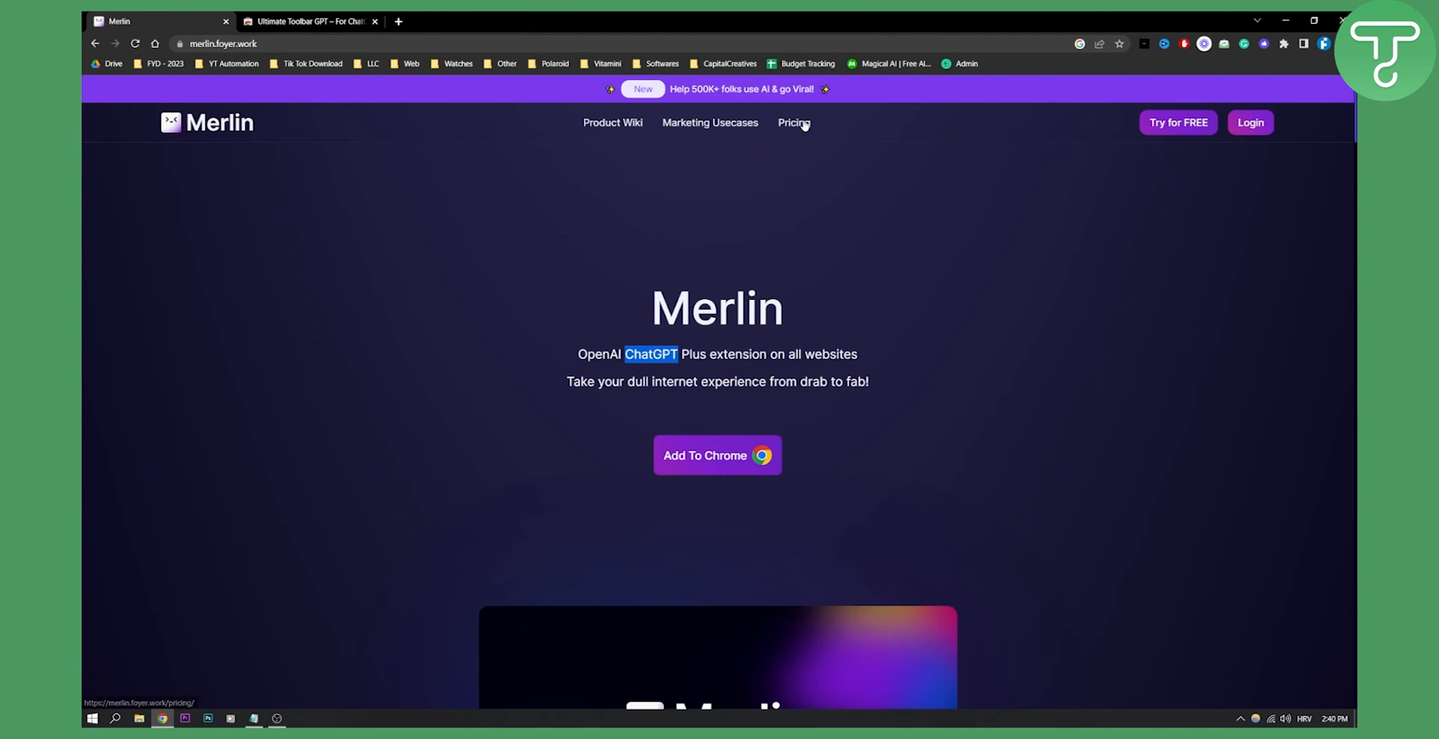
Step: View the starter, boost and elite plans ($19, $39, $119 monthly), then return to the homepage
left_click(794, 122)
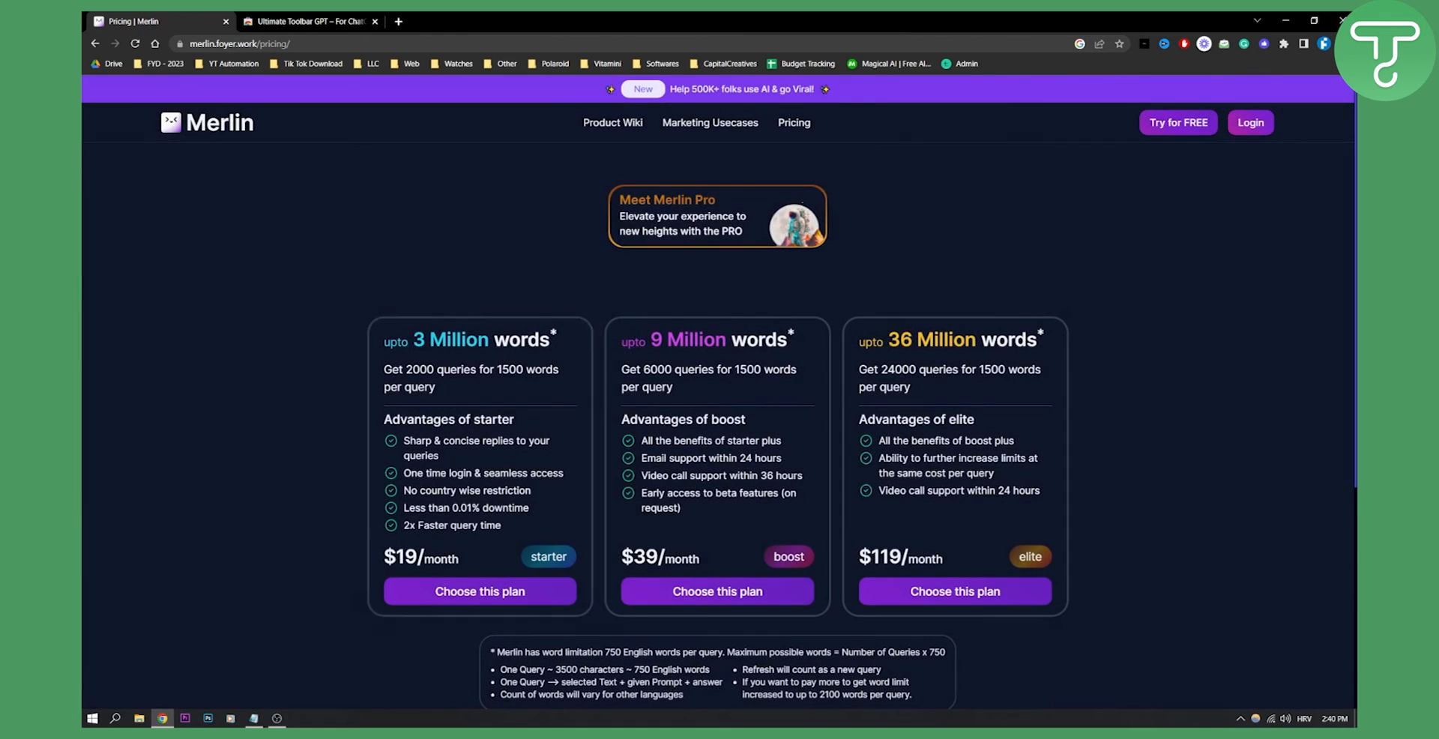
mouse_move(593, 433)
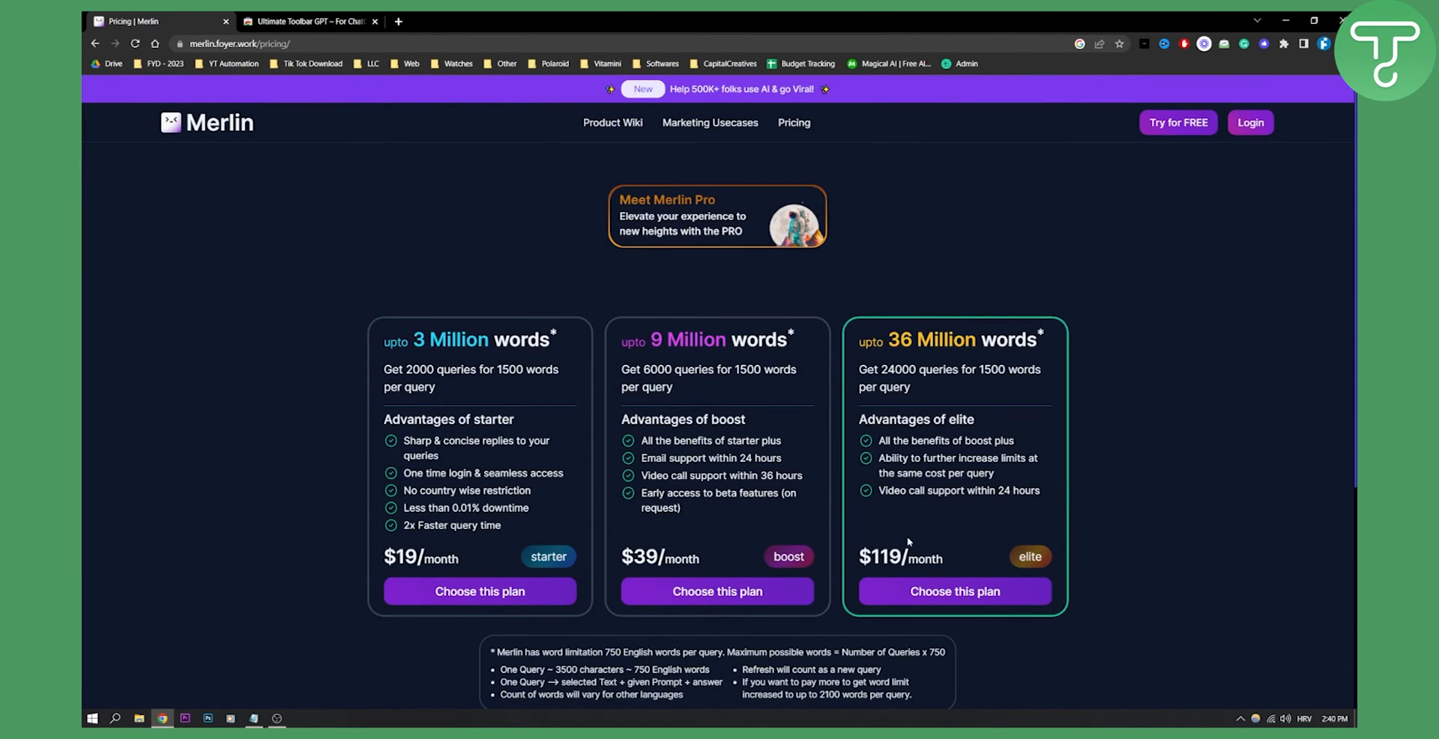
mouse_move(527, 456)
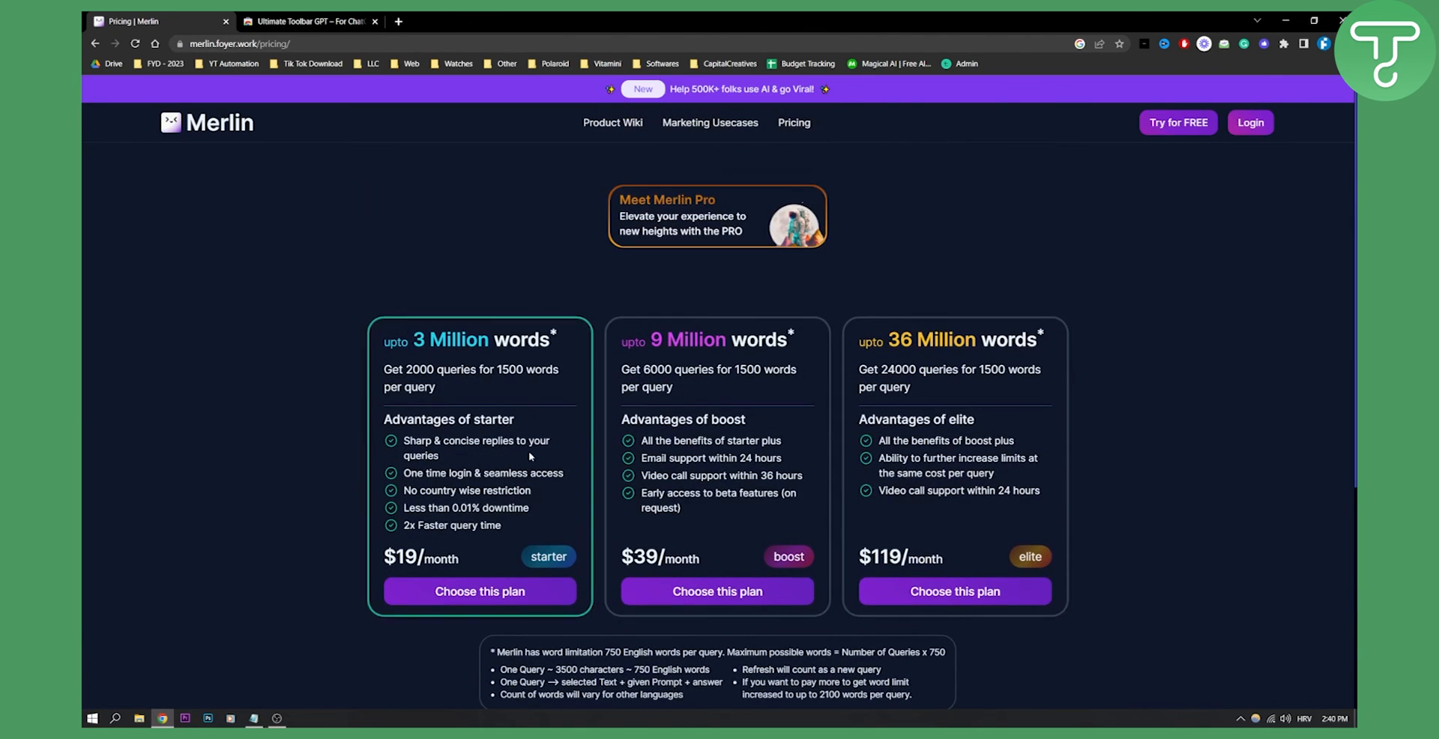
mouse_move(385, 408)
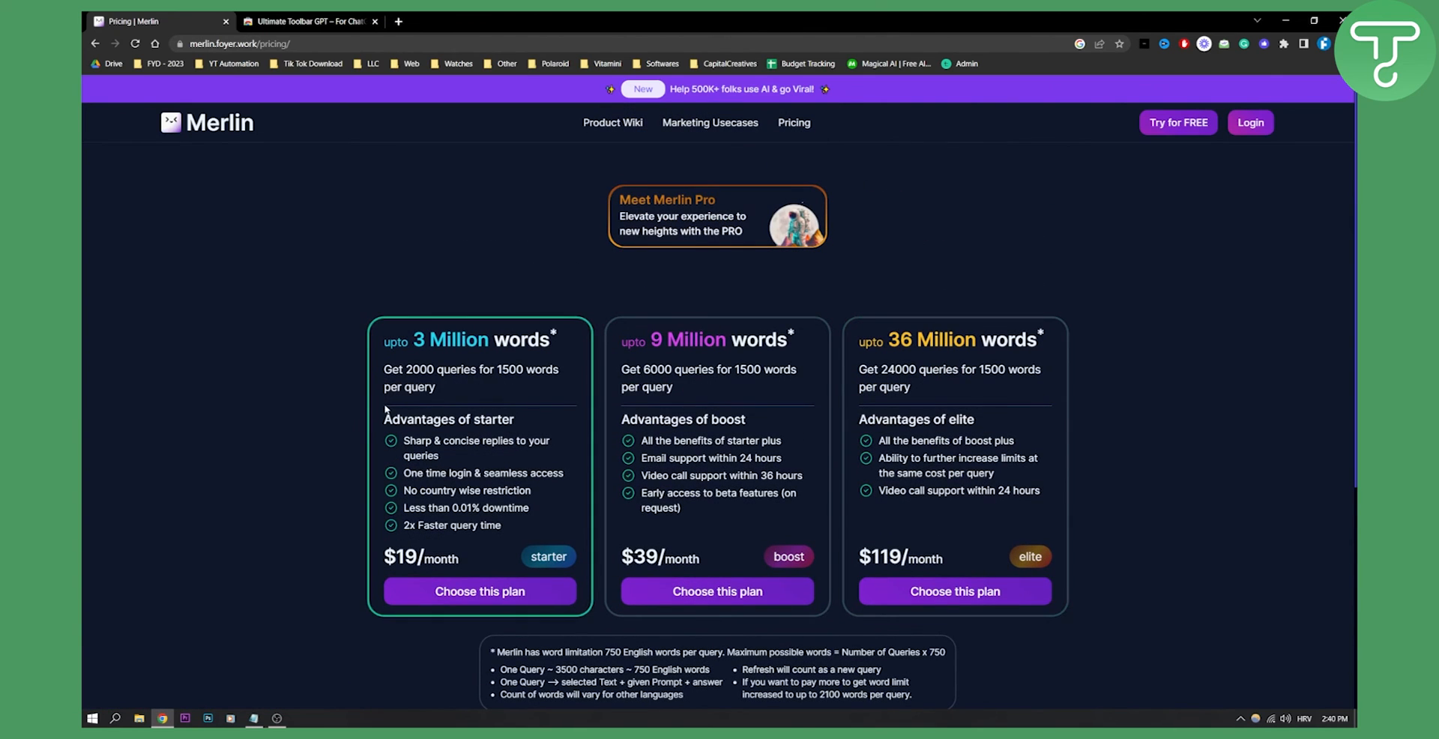
mouse_move(1063, 201)
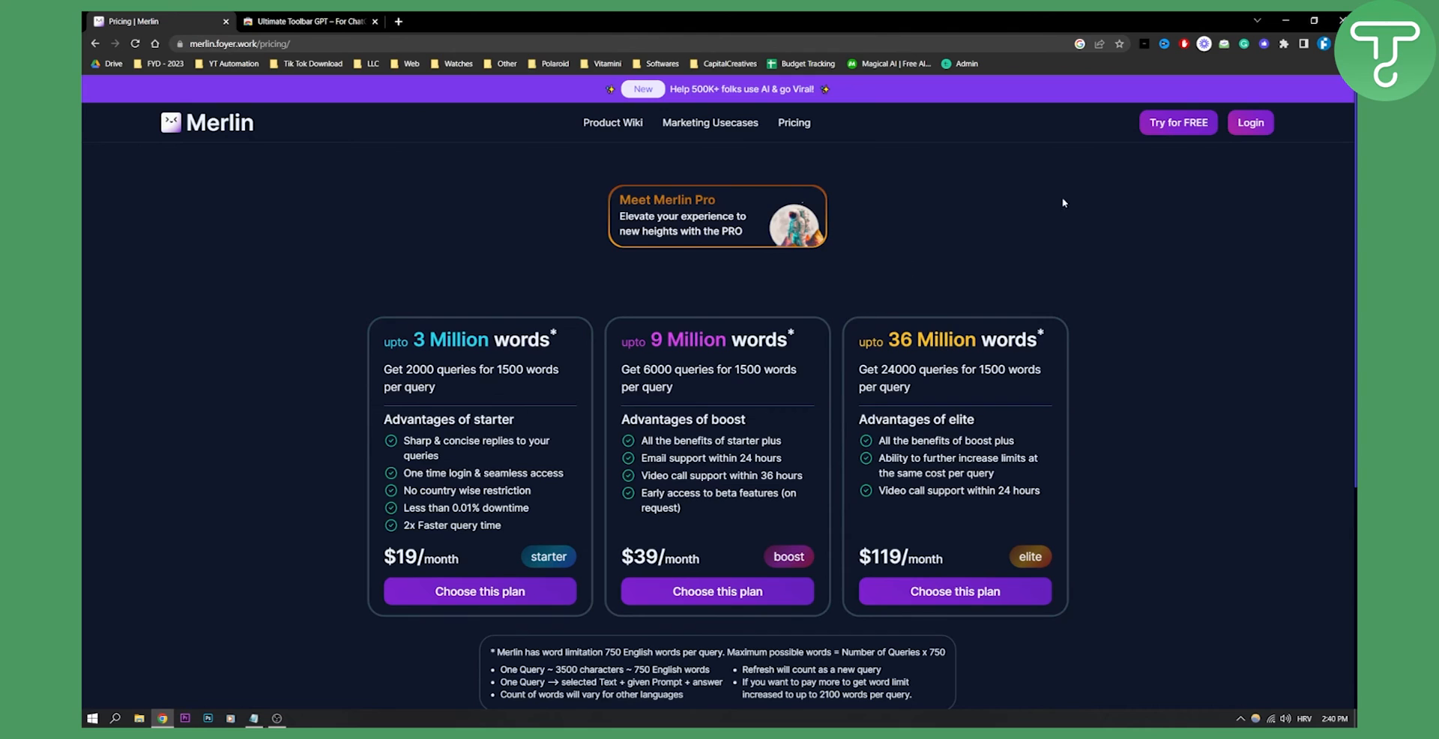
mouse_move(548, 170)
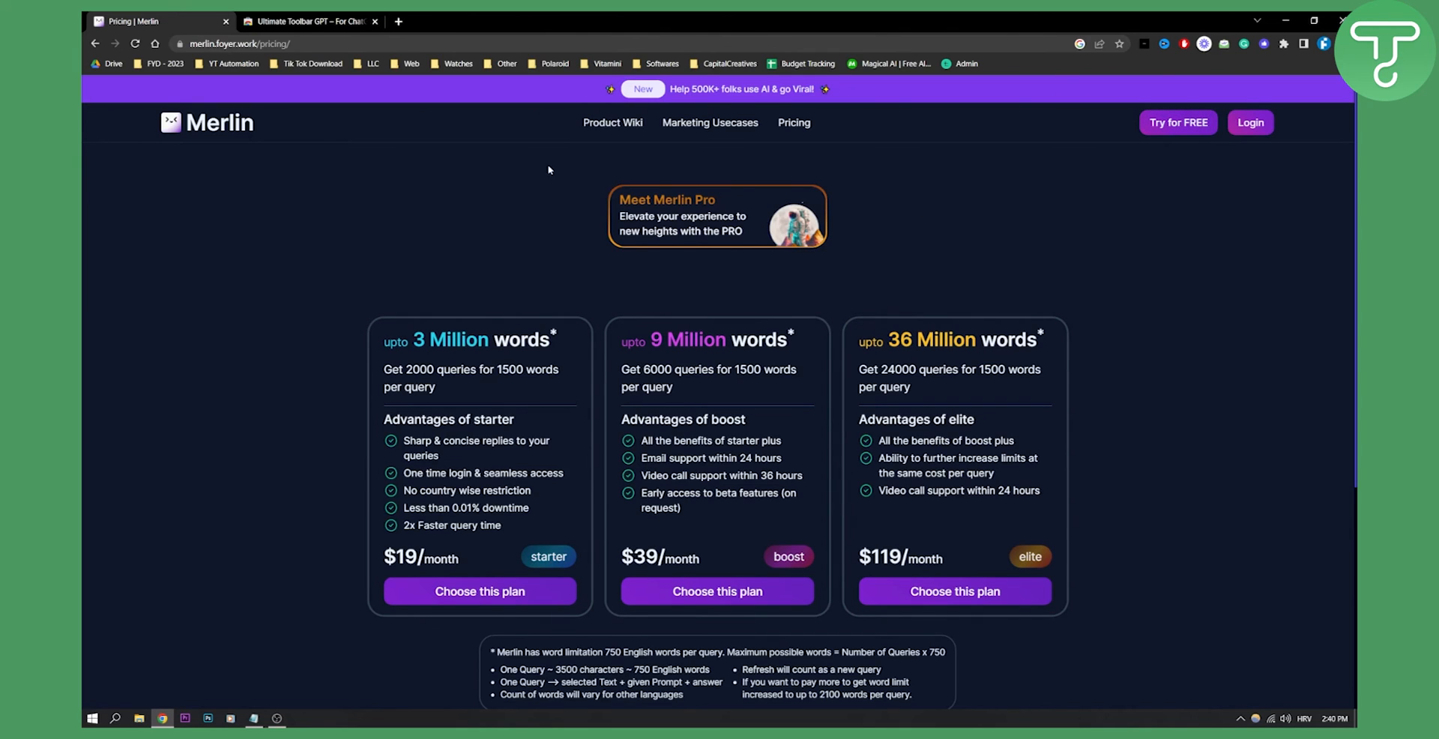
left_click(207, 123)
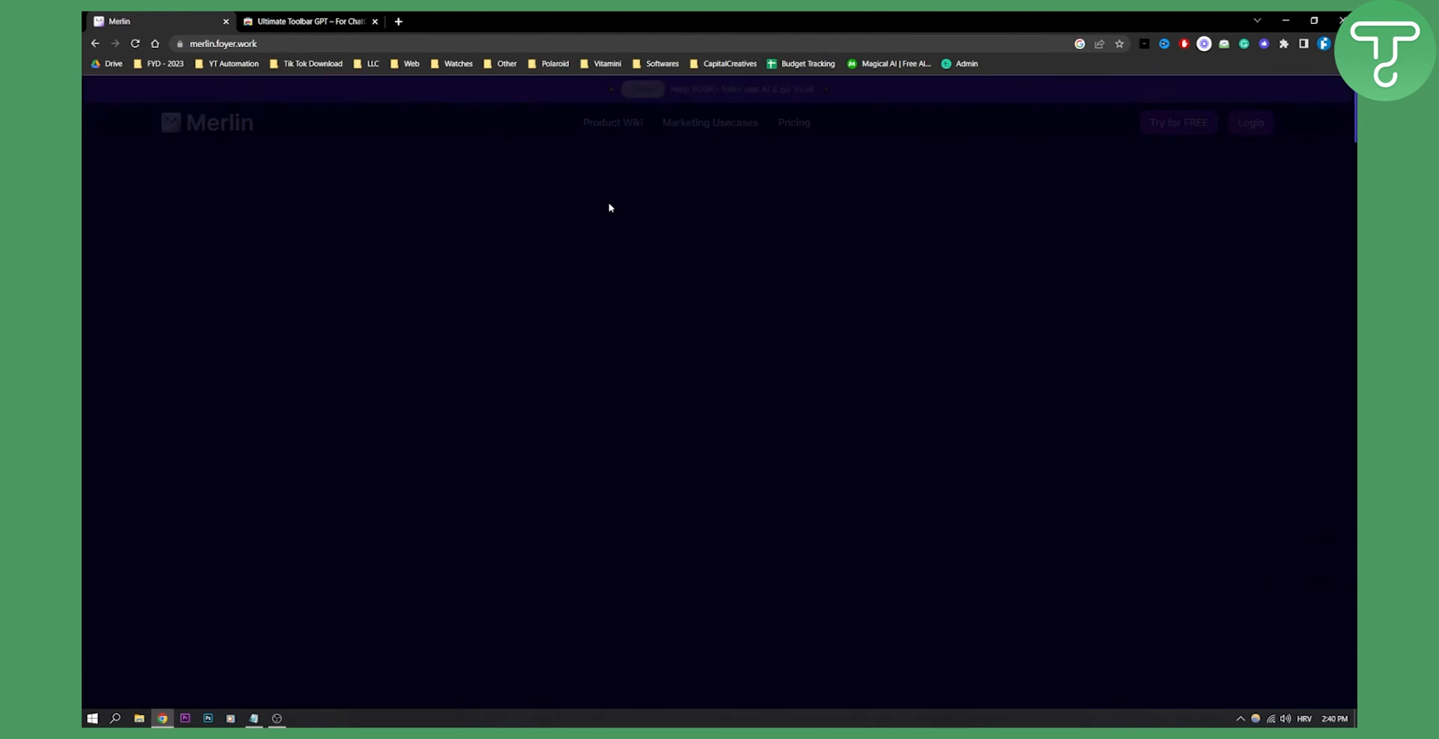